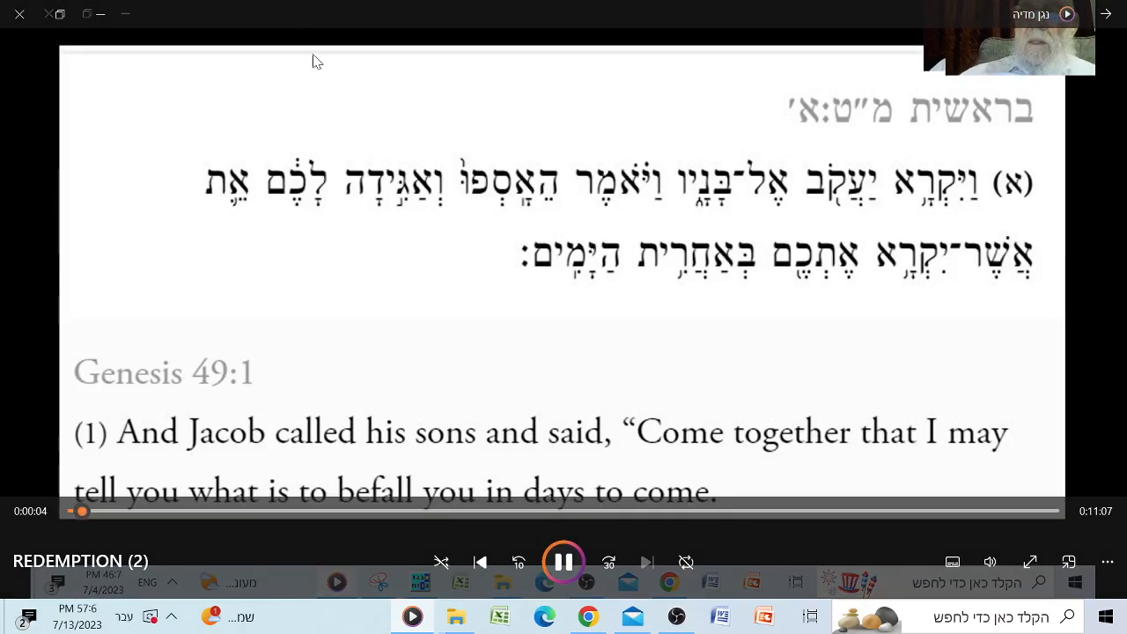
pyautogui.moveTo(200, 296)
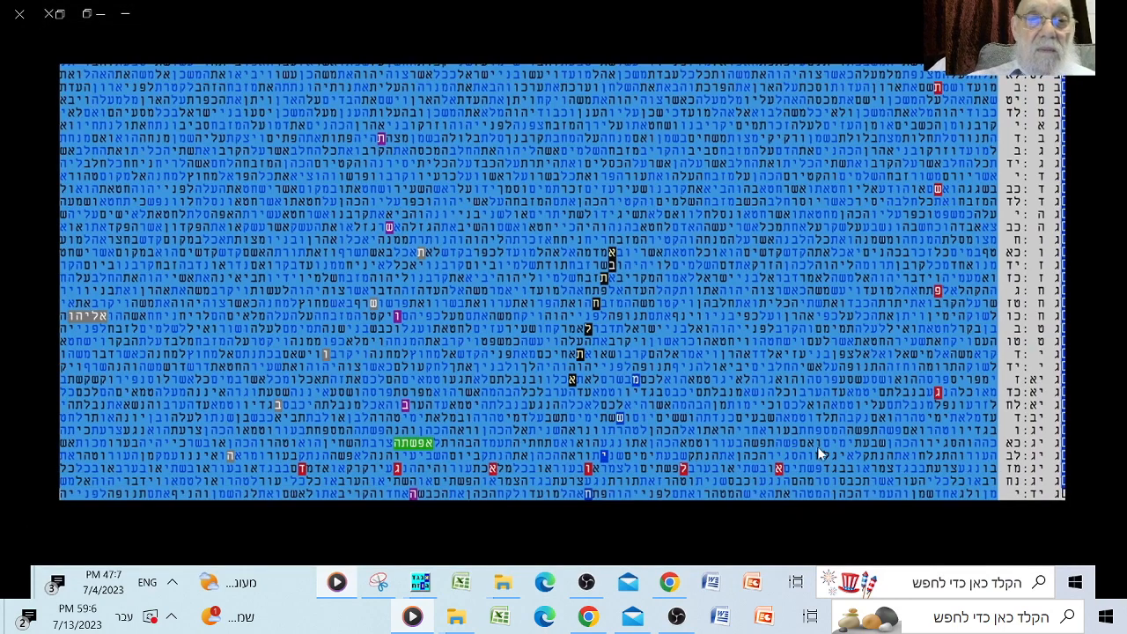
pyautogui.moveTo(818, 328)
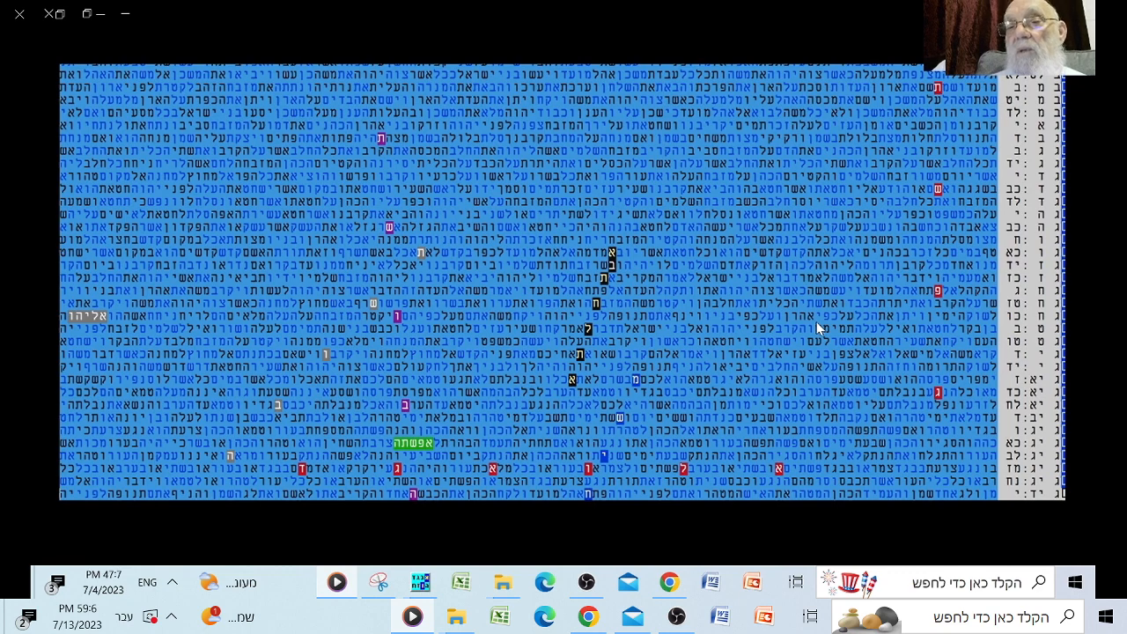
pyautogui.moveTo(789, 334)
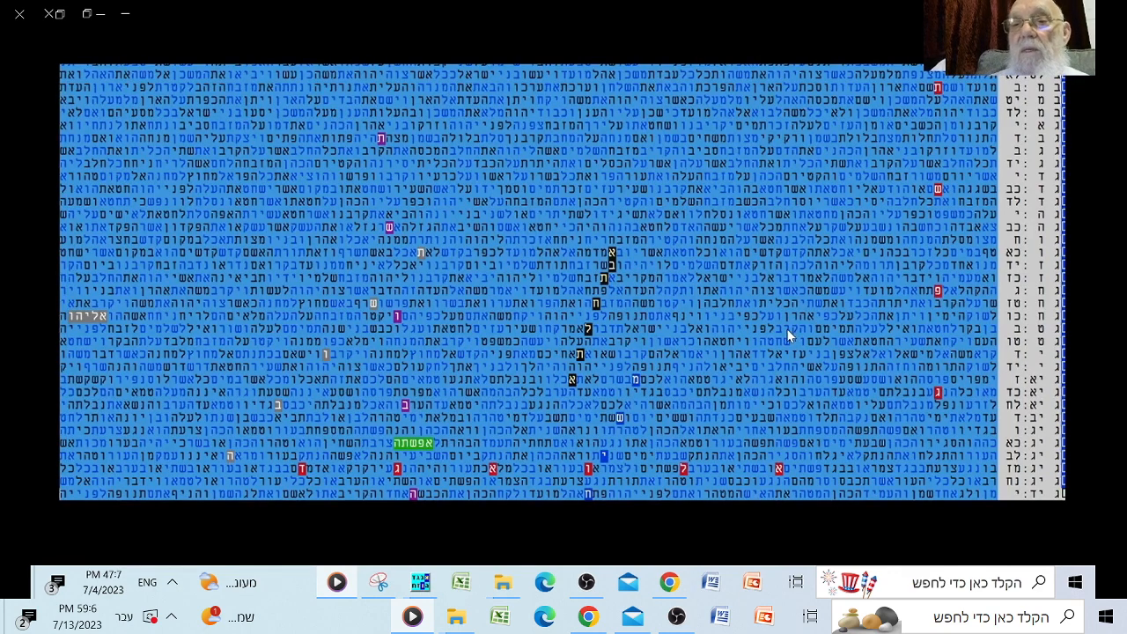
pyautogui.moveTo(430, 454)
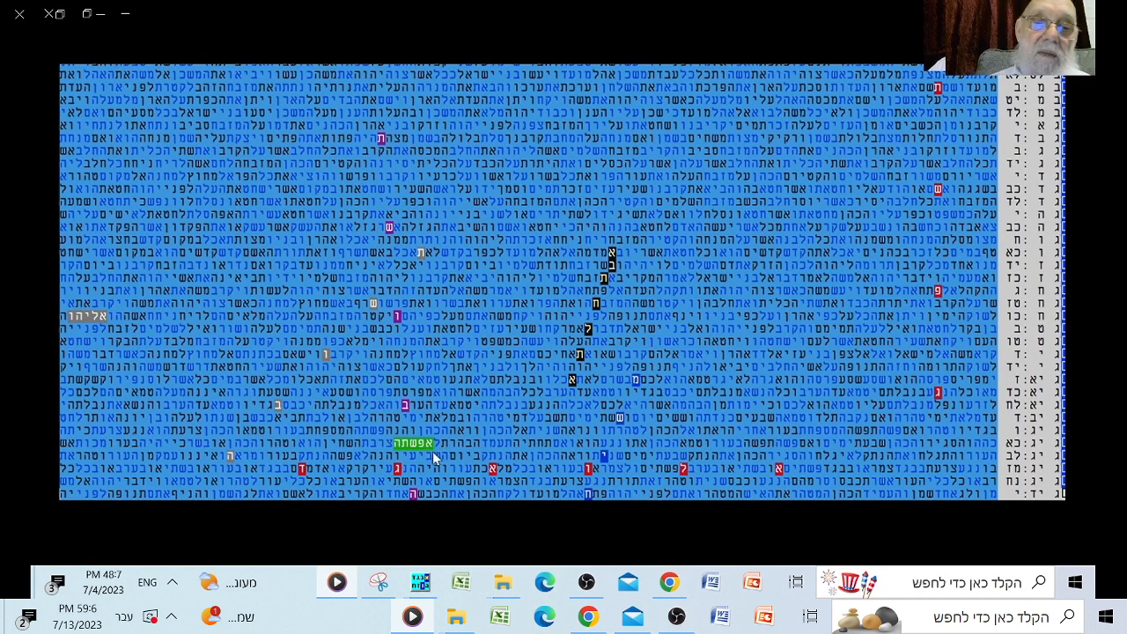
pyautogui.moveTo(465, 461)
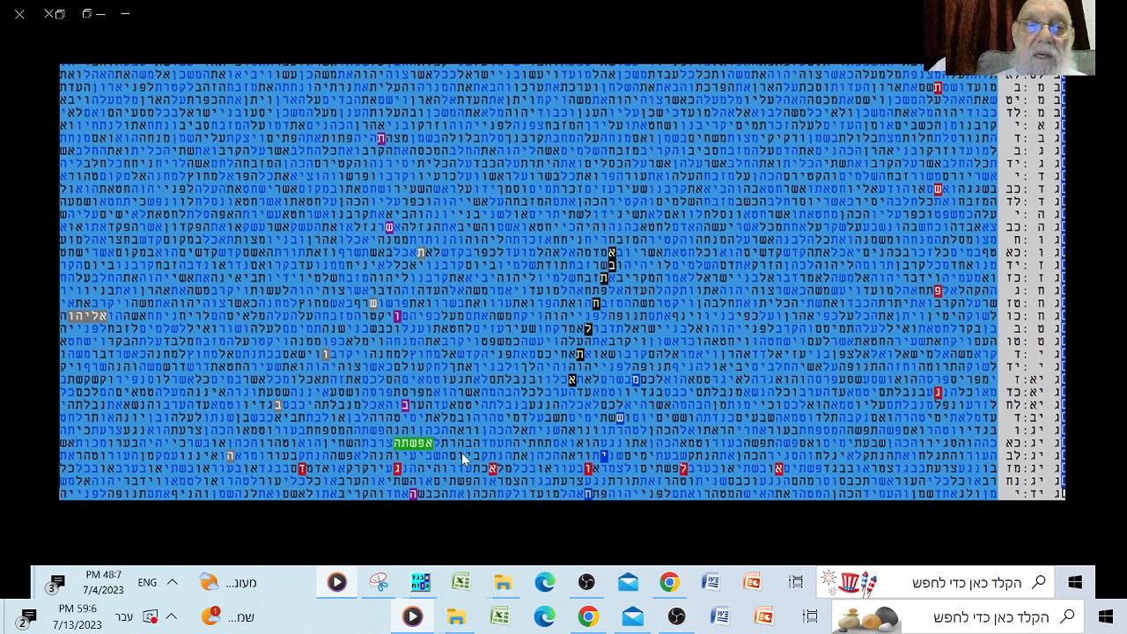
pyautogui.moveTo(489, 449)
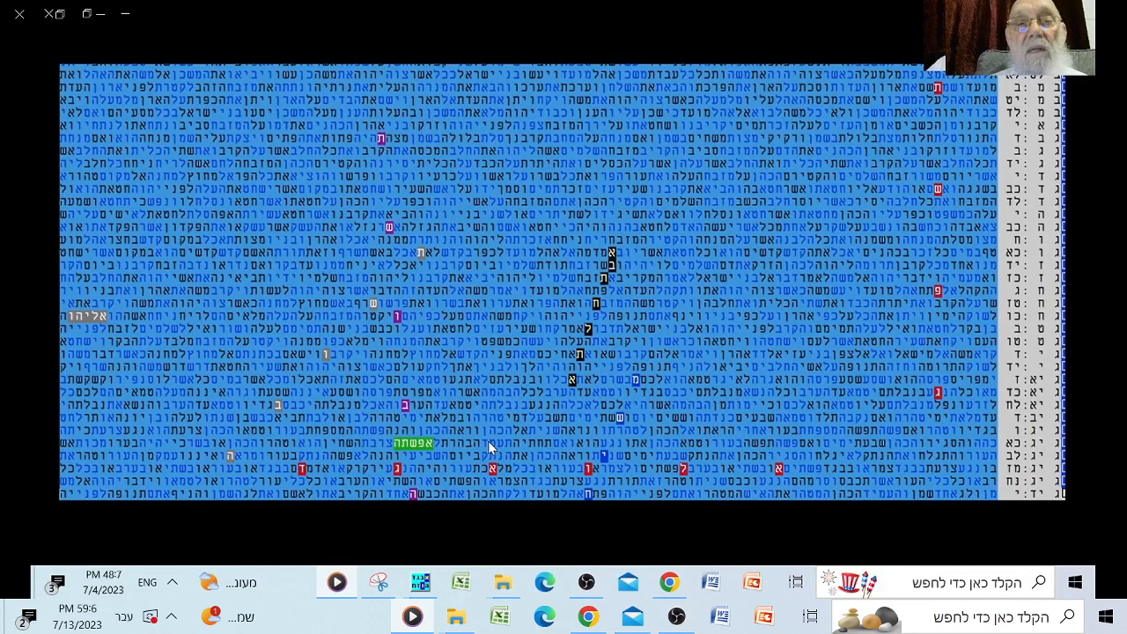
pyautogui.moveTo(883, 152)
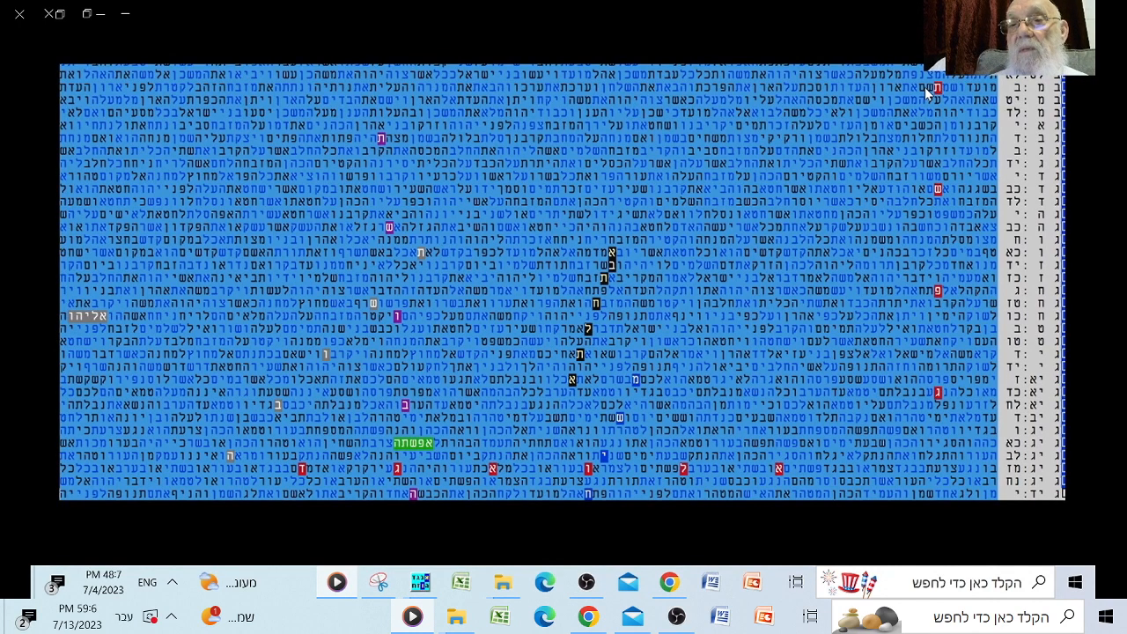
pyautogui.moveTo(942, 132)
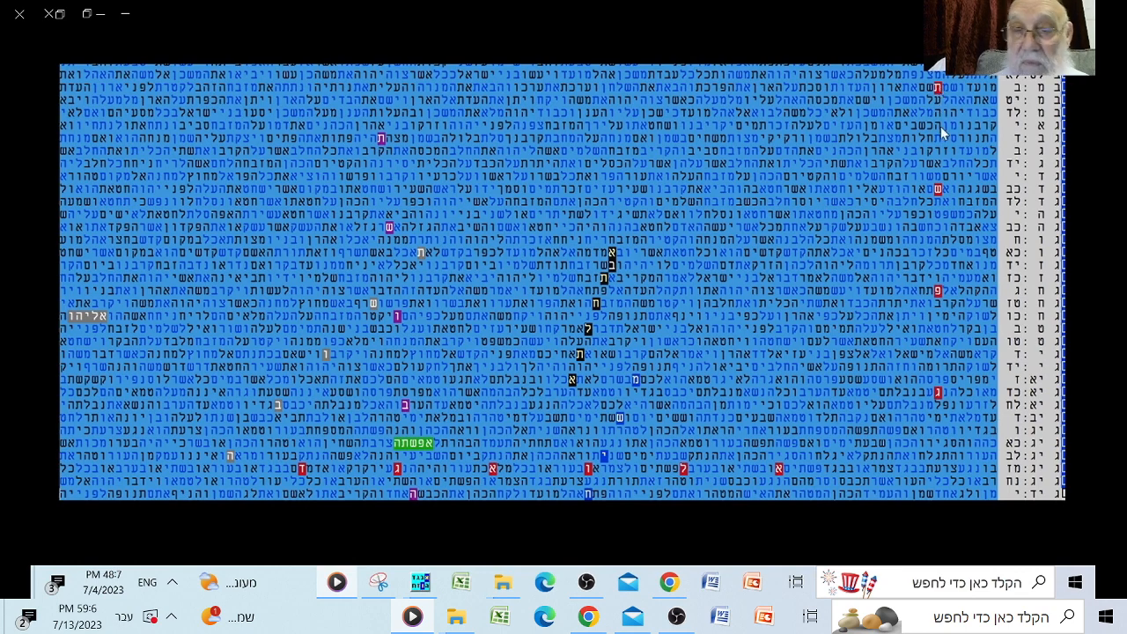
pyautogui.moveTo(933, 202)
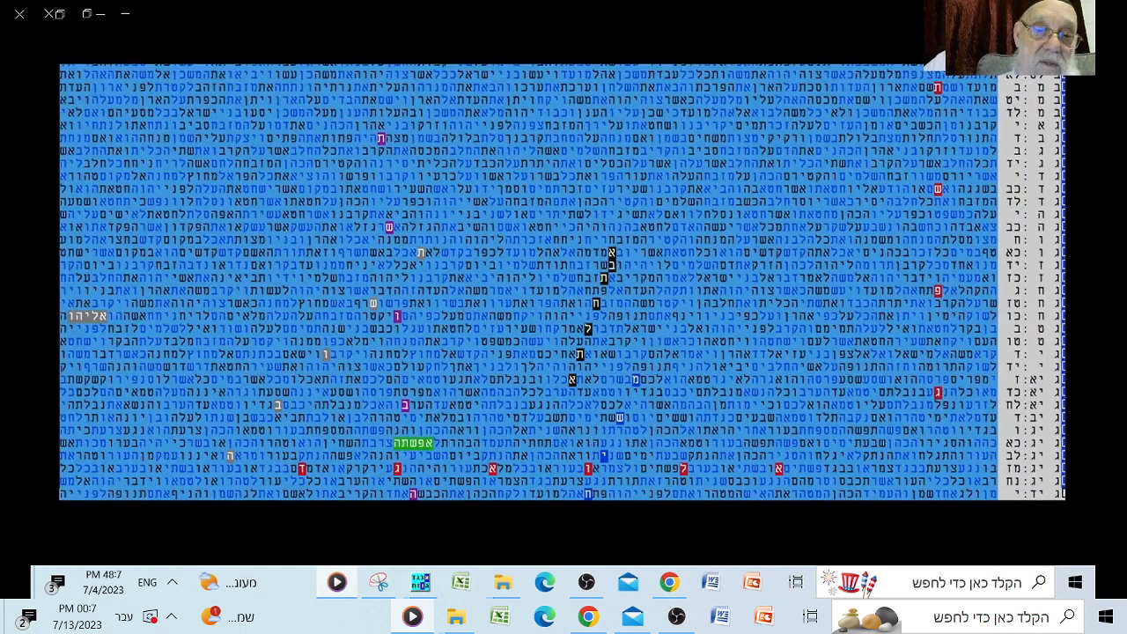
pyautogui.moveTo(419, 324)
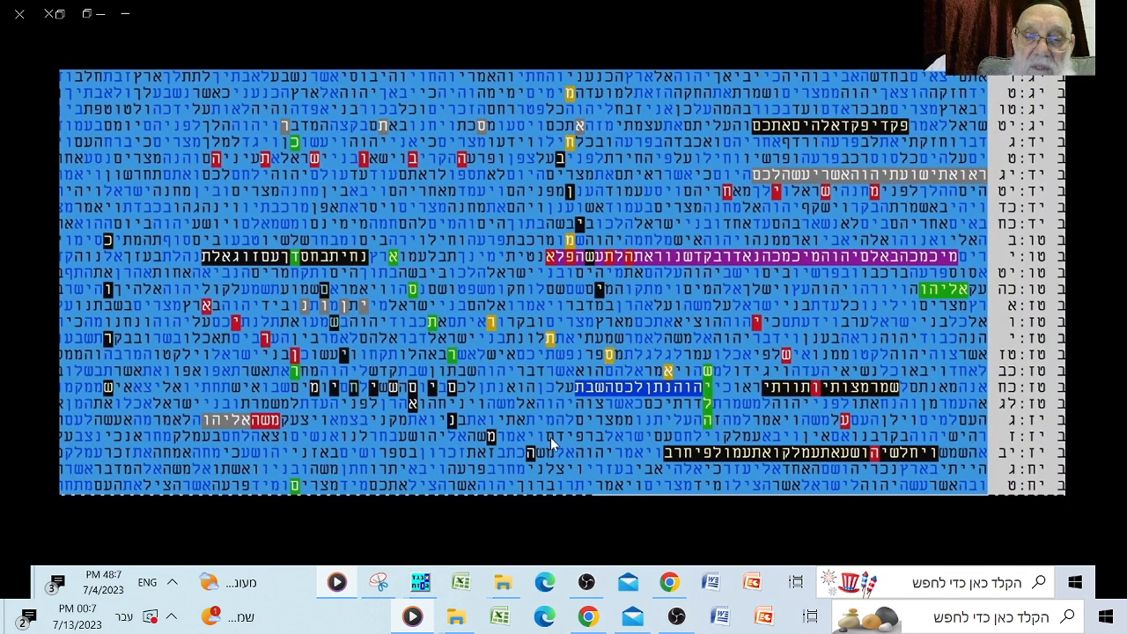
pyautogui.moveTo(483, 433)
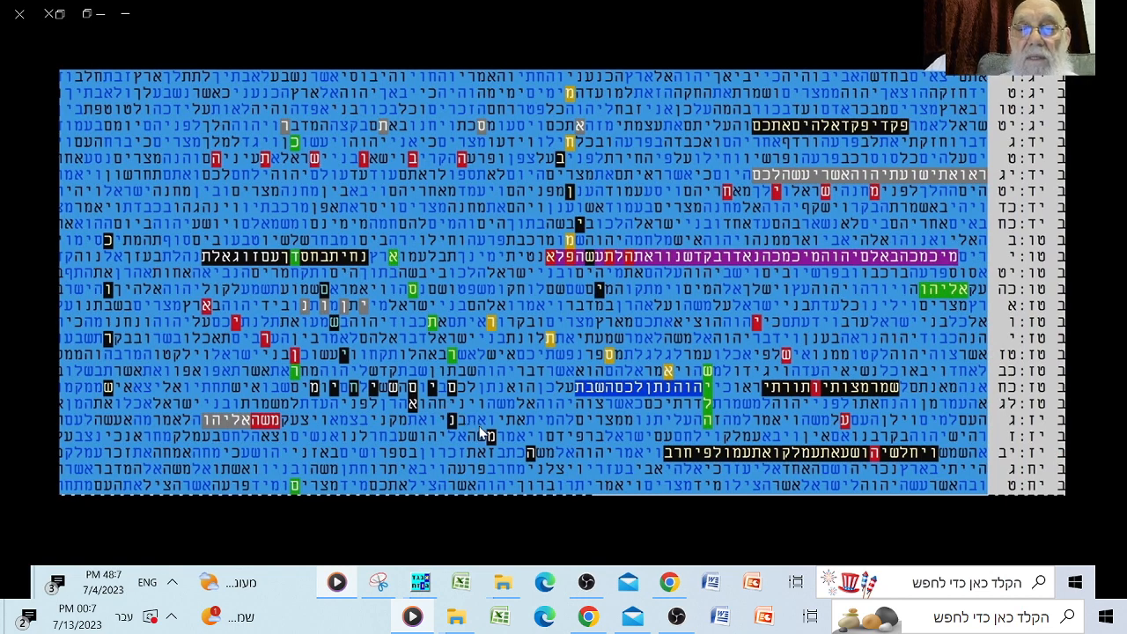
pyautogui.moveTo(503, 440)
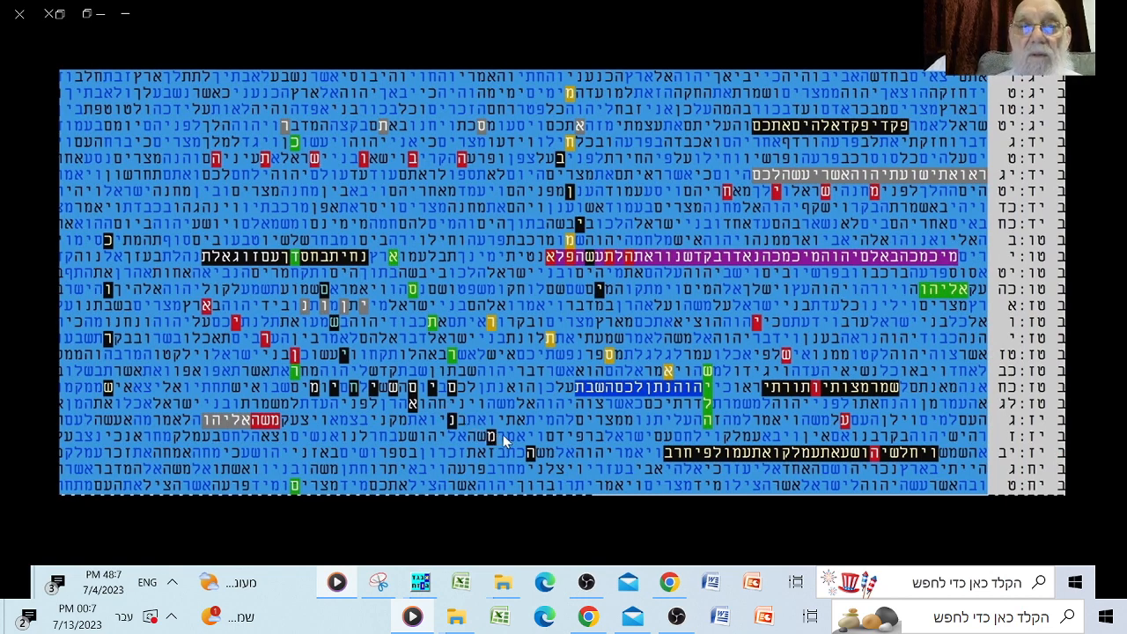
pyautogui.moveTo(620, 342)
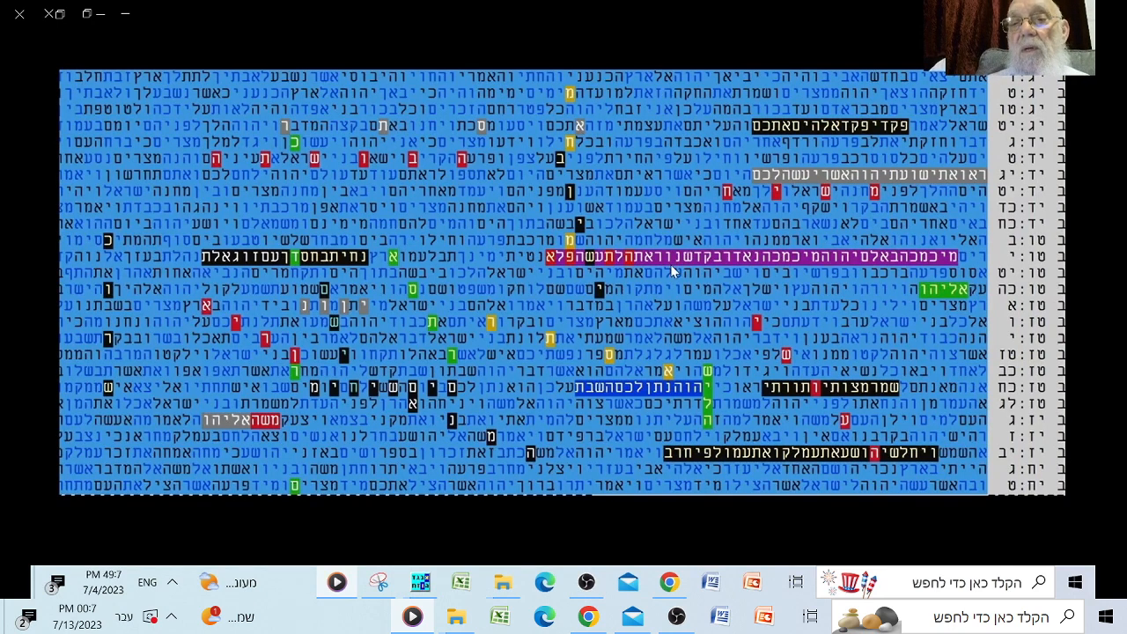
pyautogui.moveTo(612, 296)
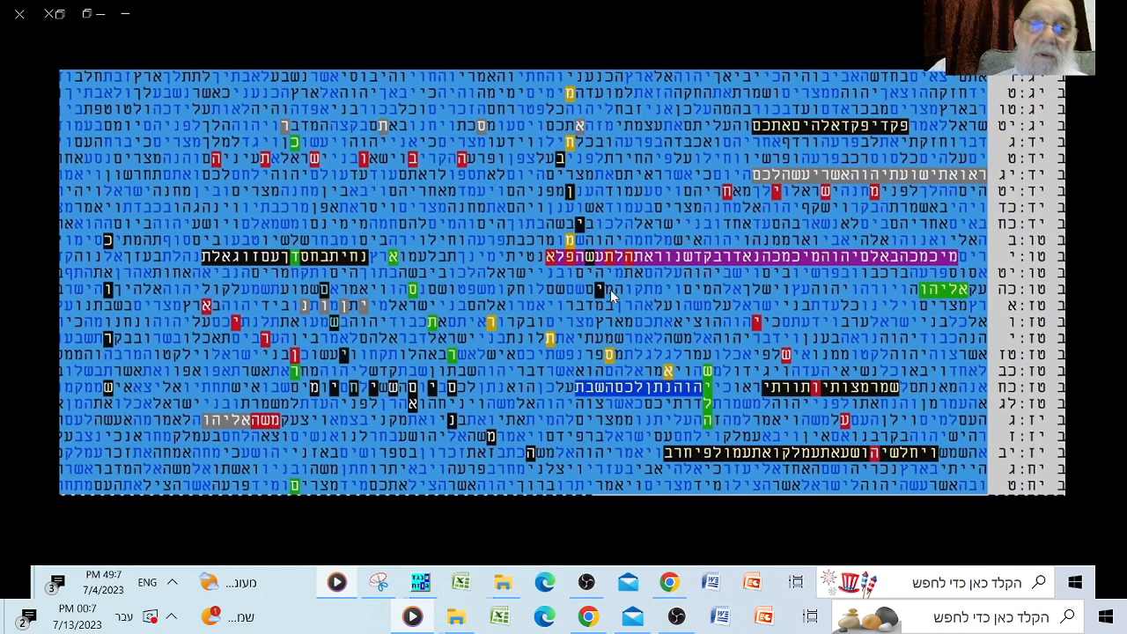
pyautogui.moveTo(563, 338)
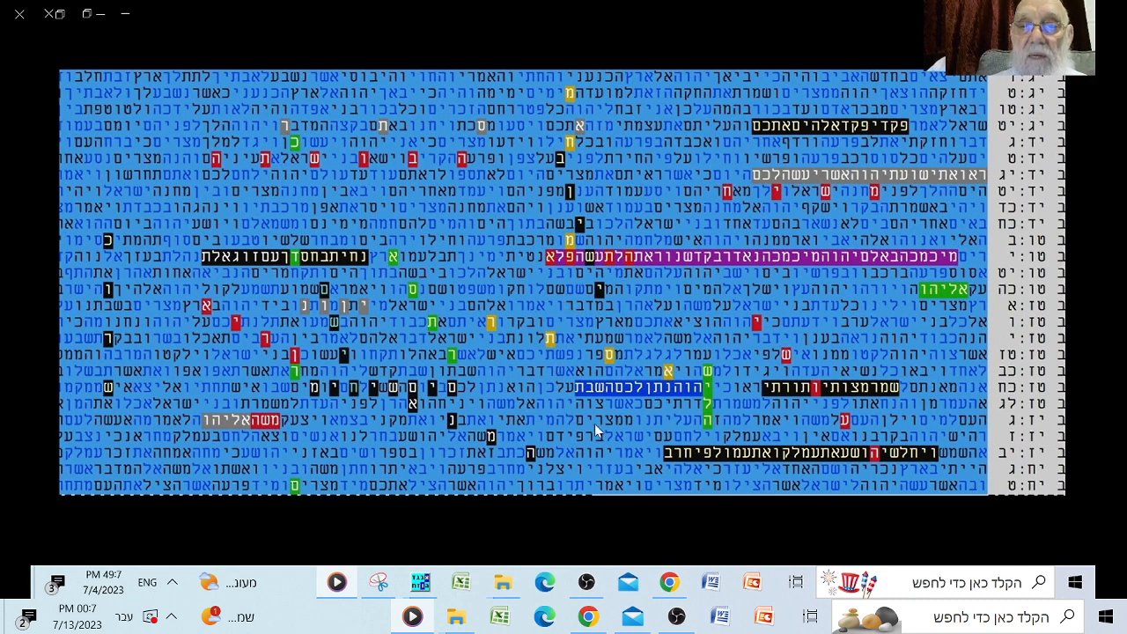
pyautogui.moveTo(688, 444)
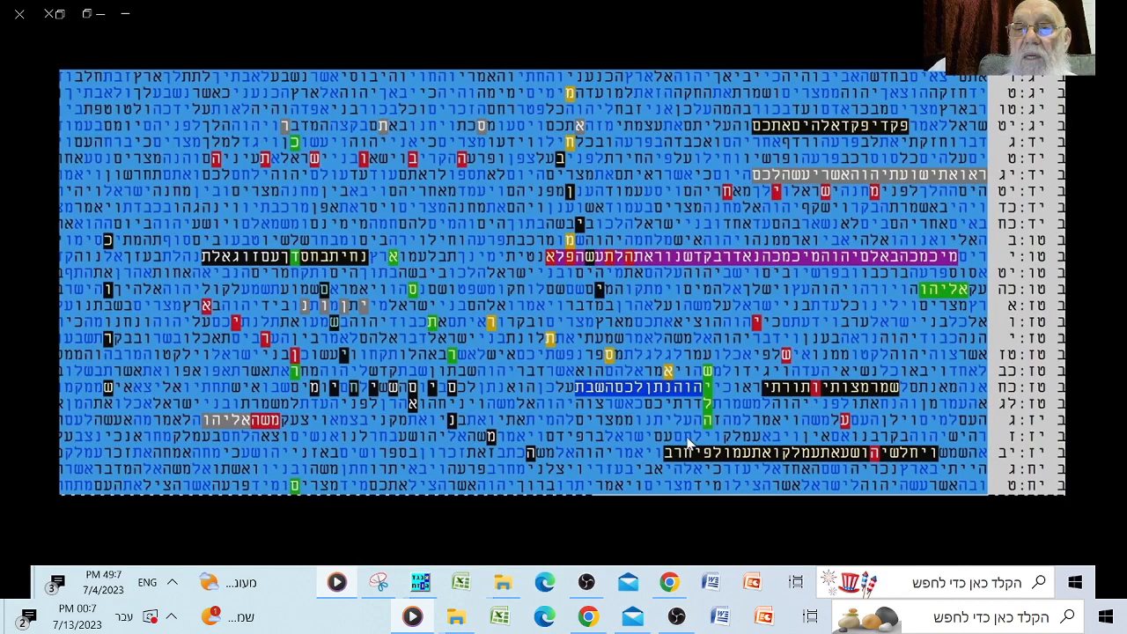
pyautogui.moveTo(612, 413)
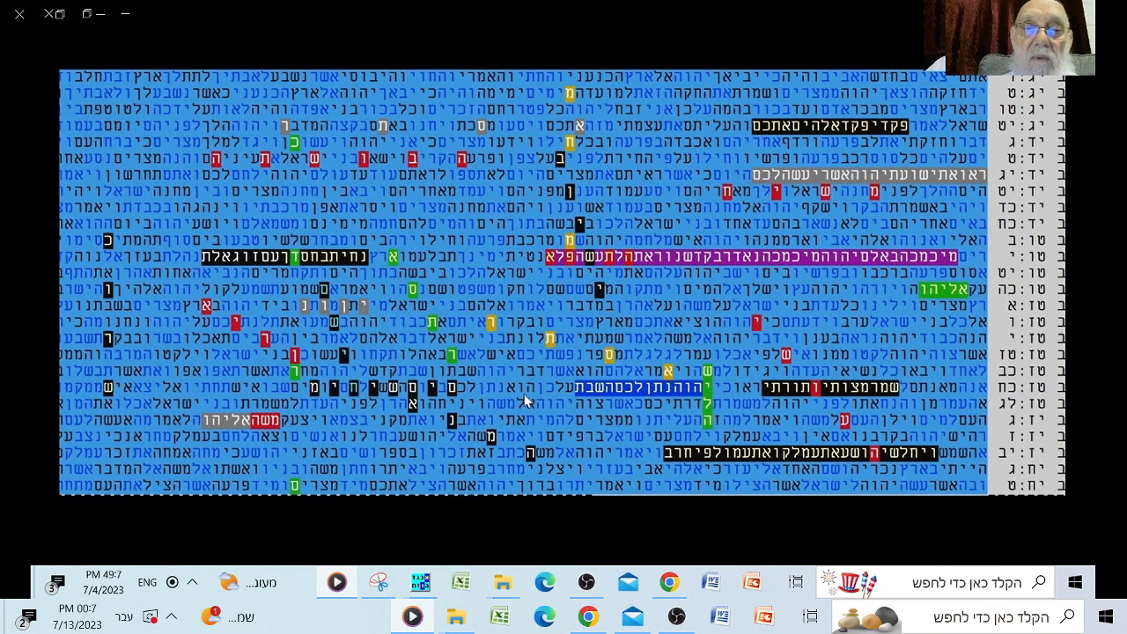
pyautogui.moveTo(539, 431)
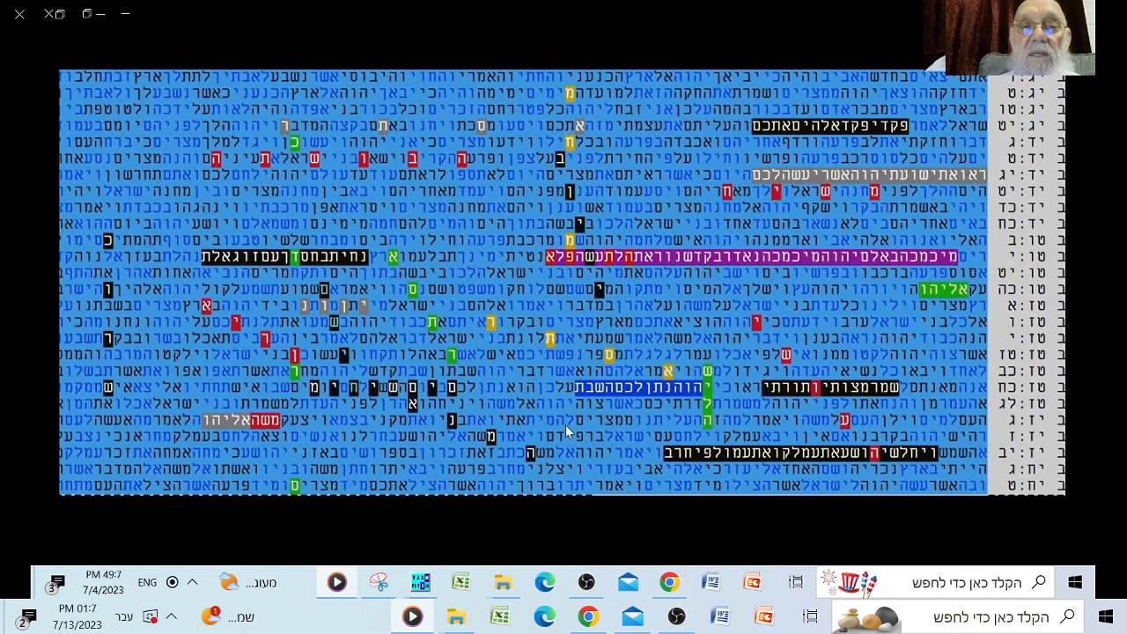
pyautogui.moveTo(608, 435)
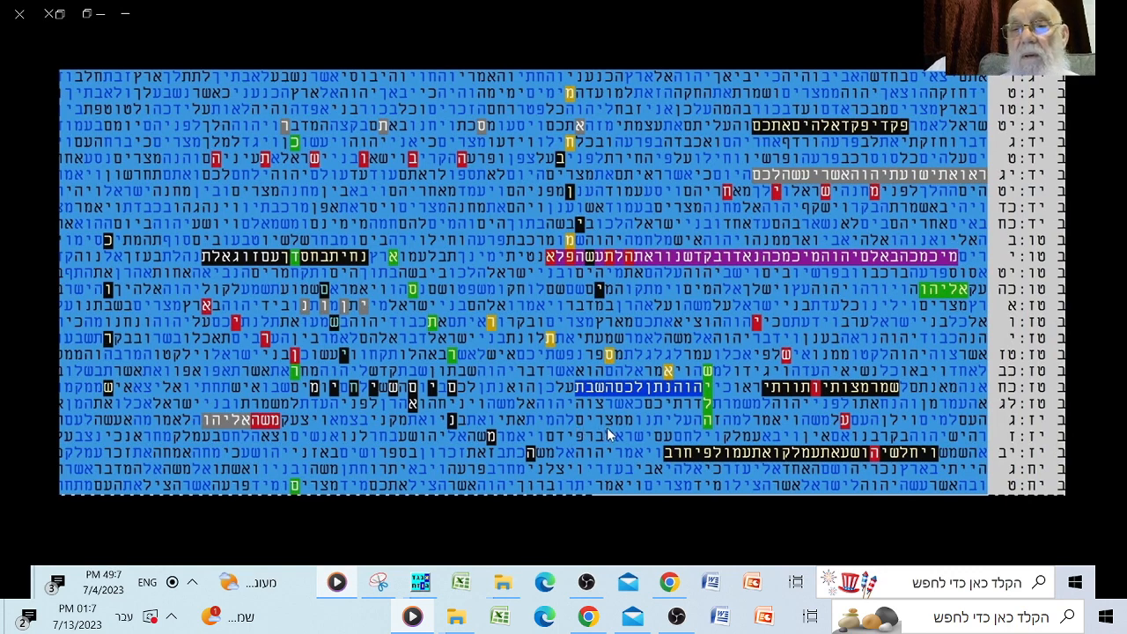
pyautogui.moveTo(602, 449)
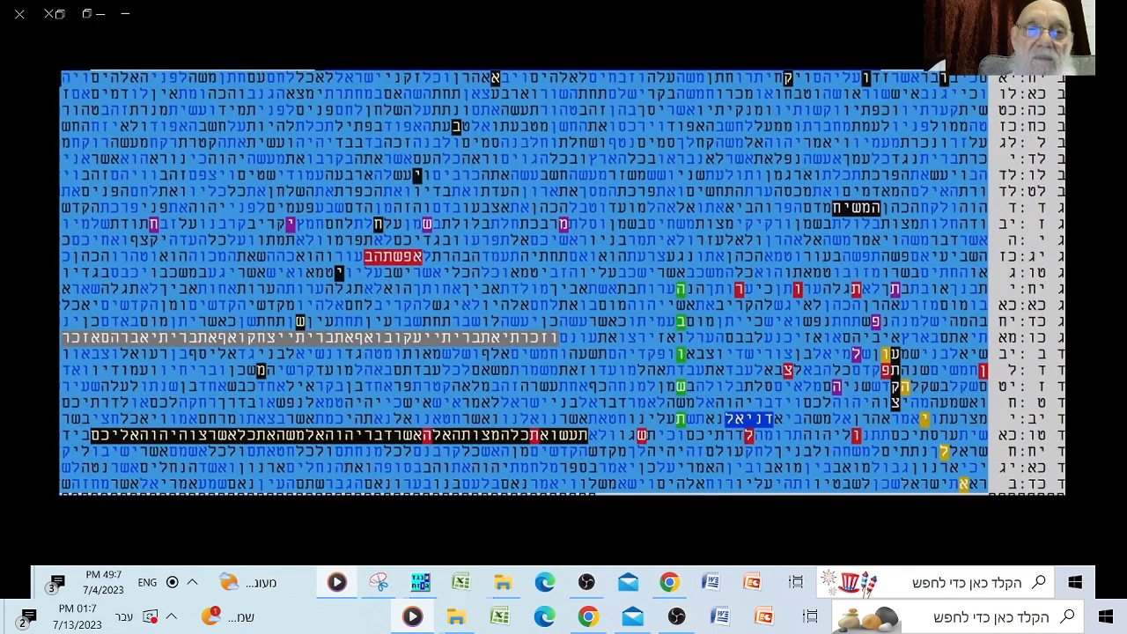
pyautogui.moveTo(383, 303)
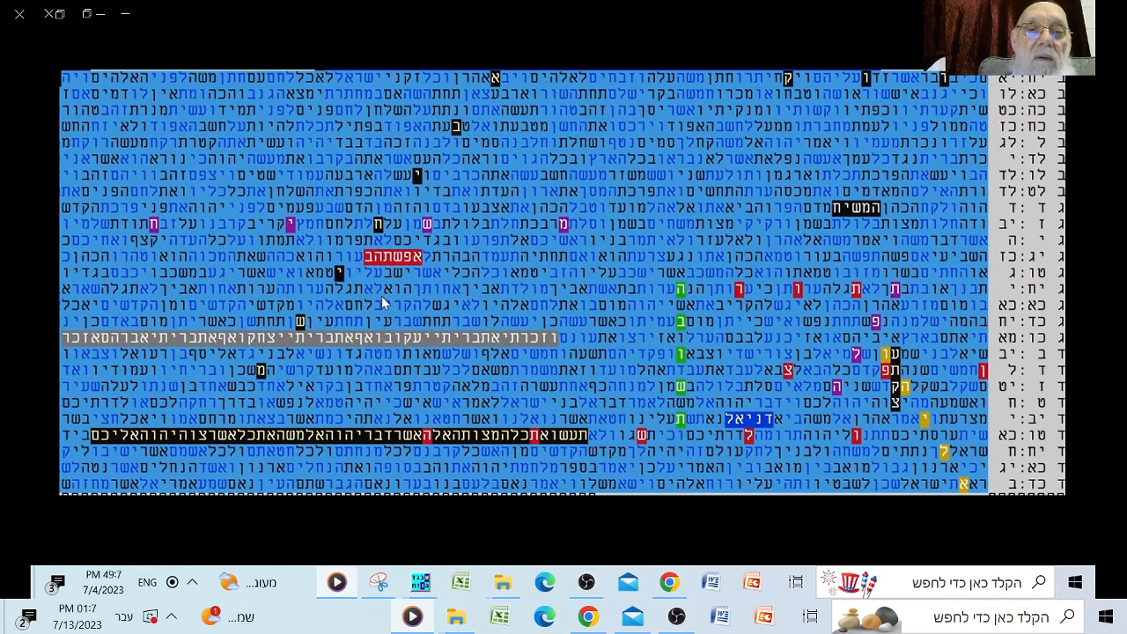
pyautogui.moveTo(441, 274)
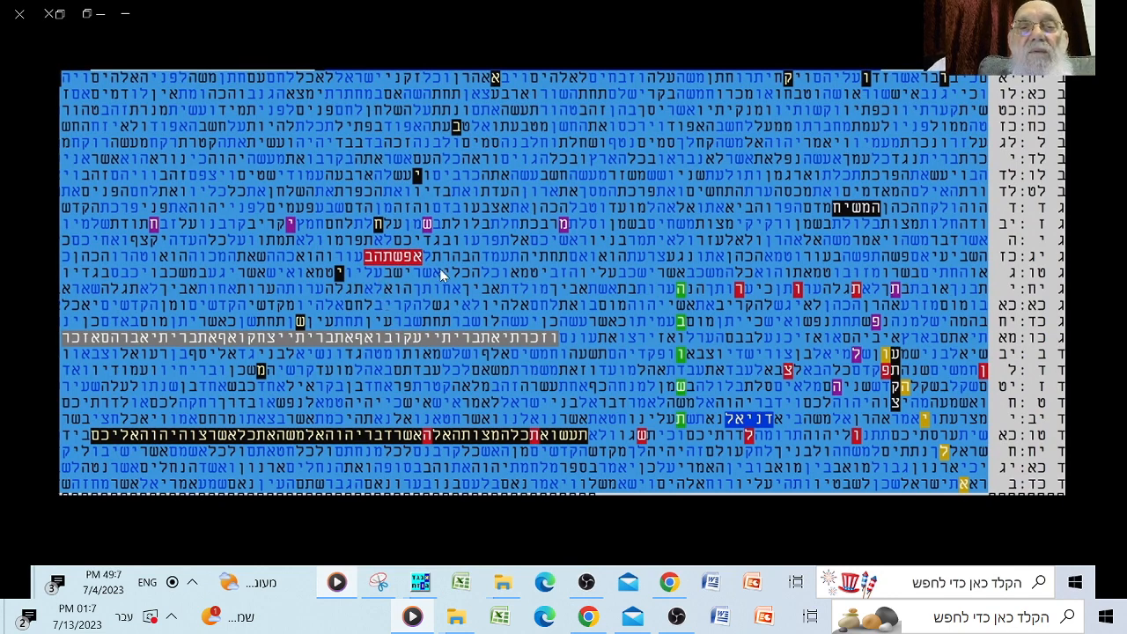
pyautogui.moveTo(500, 289)
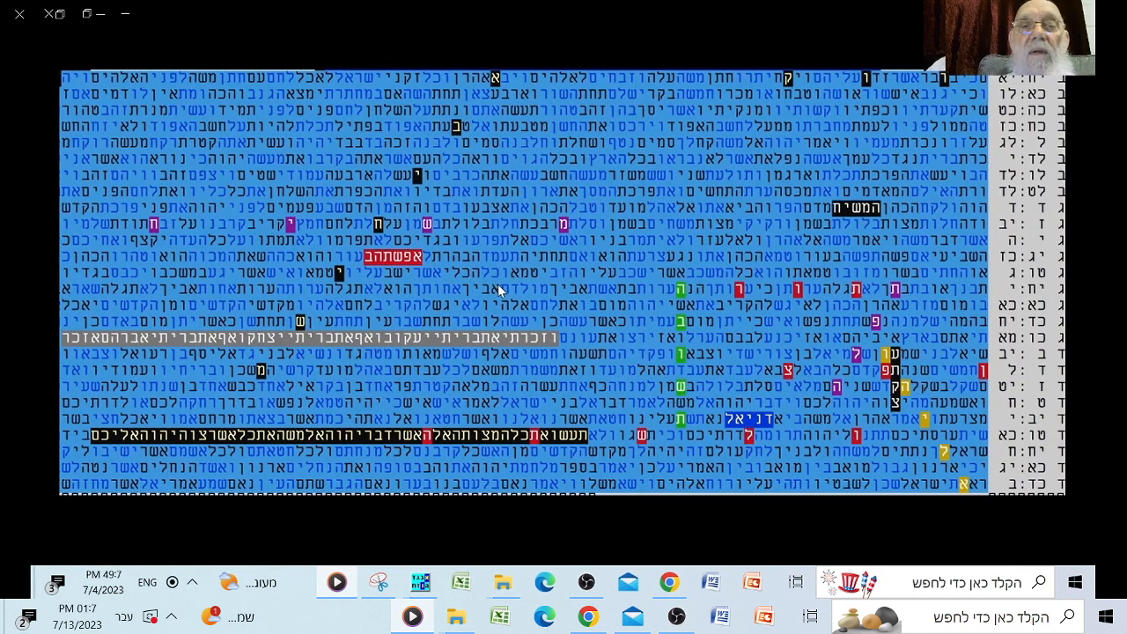
pyautogui.moveTo(444, 277)
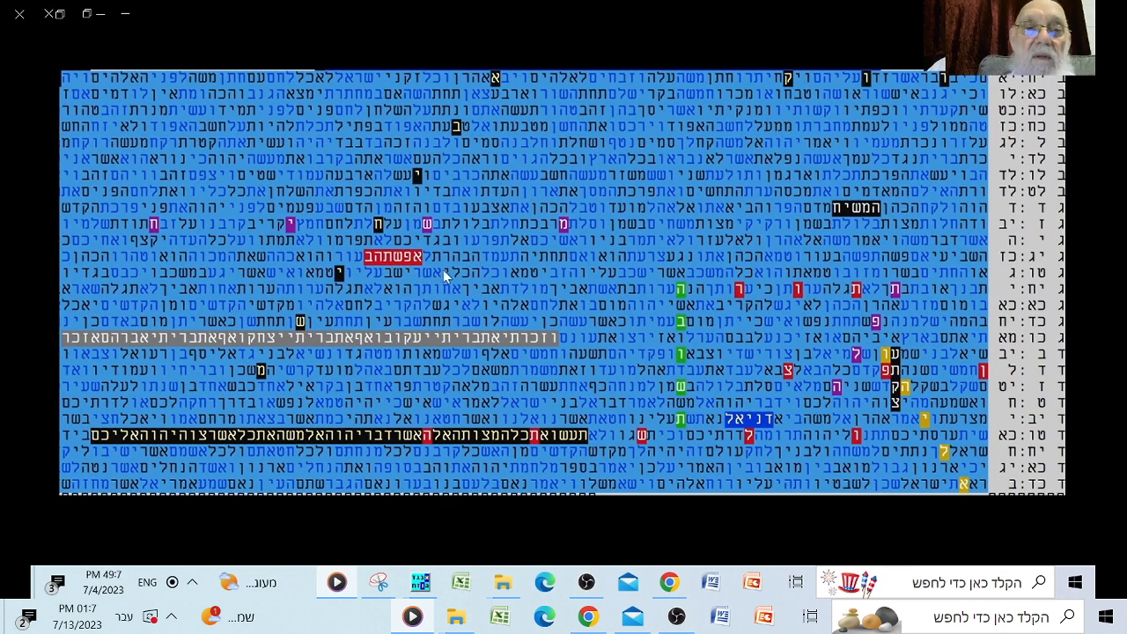
pyautogui.moveTo(483, 290)
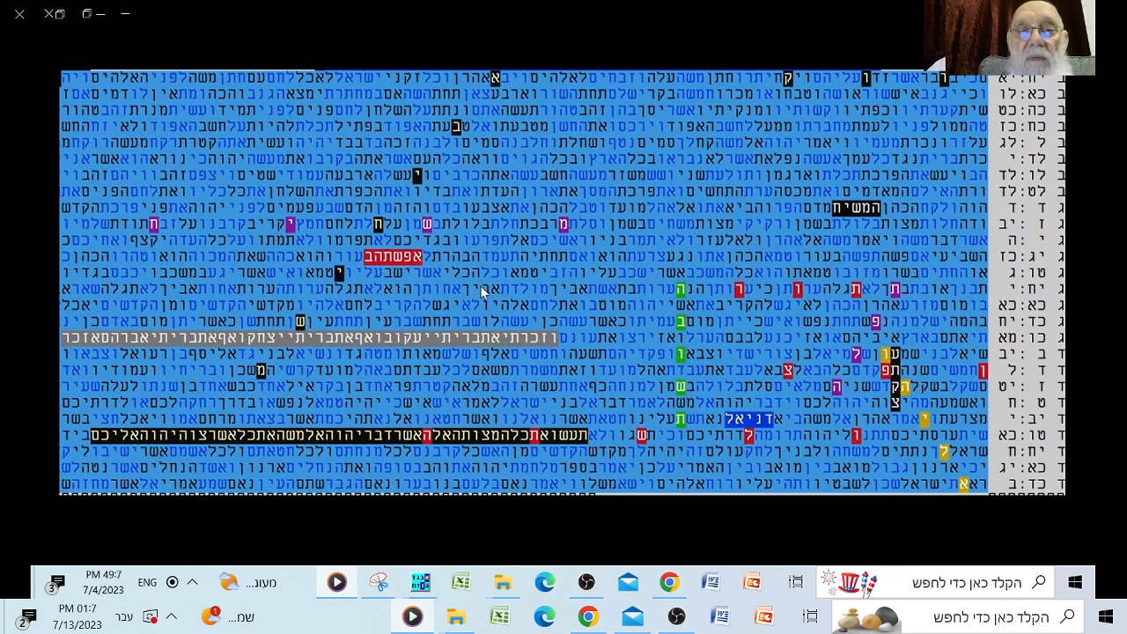
pyautogui.moveTo(627, 278)
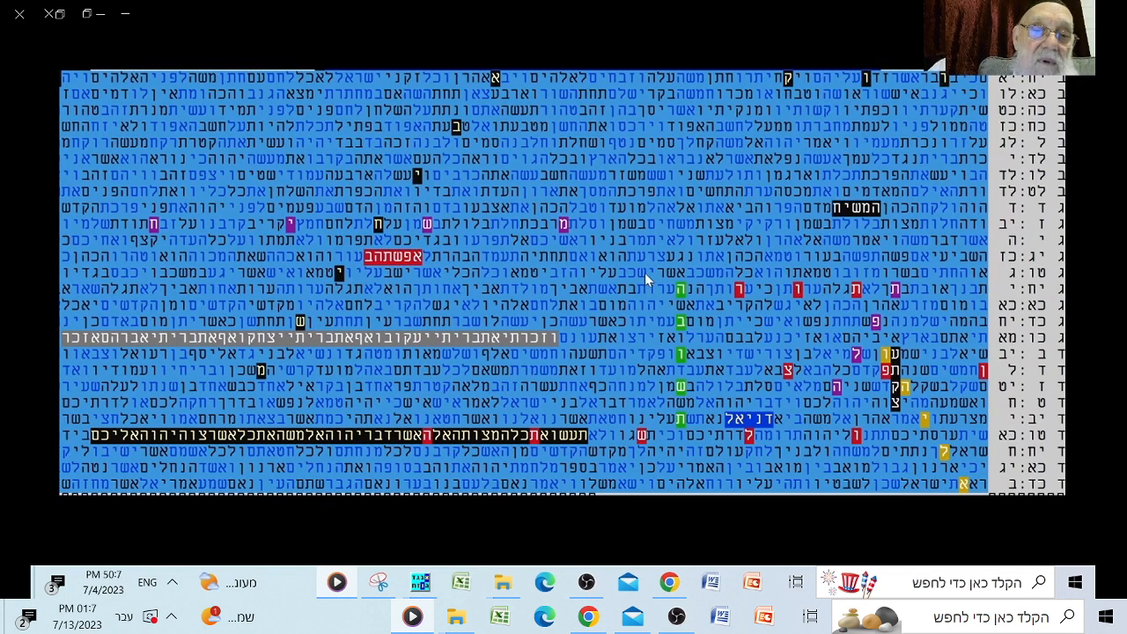
pyautogui.moveTo(482, 349)
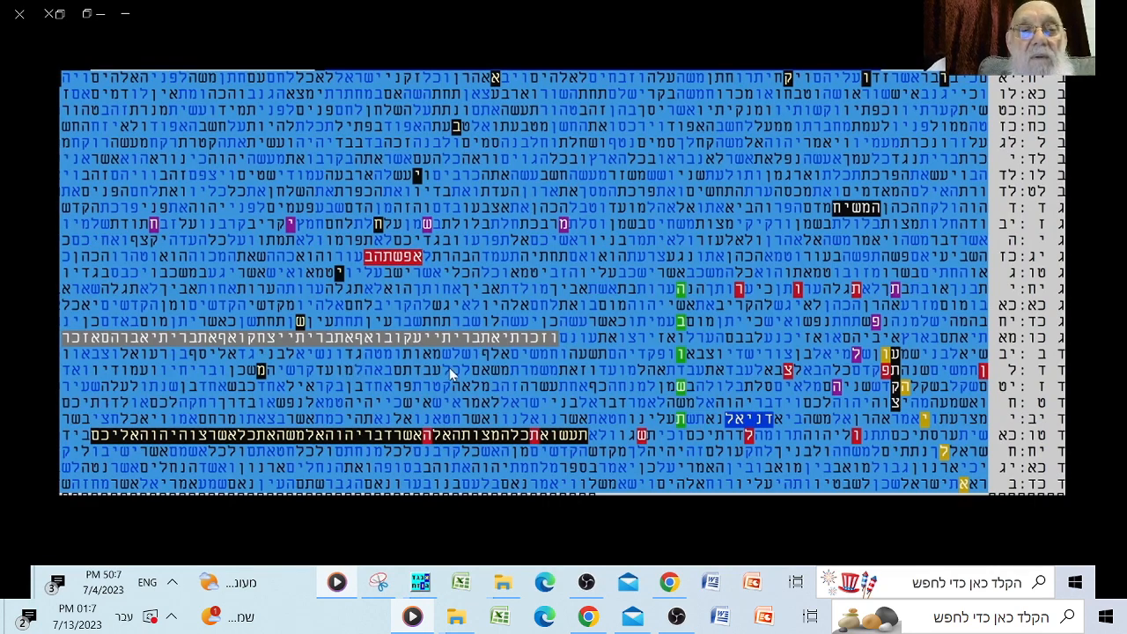
pyautogui.moveTo(471, 303)
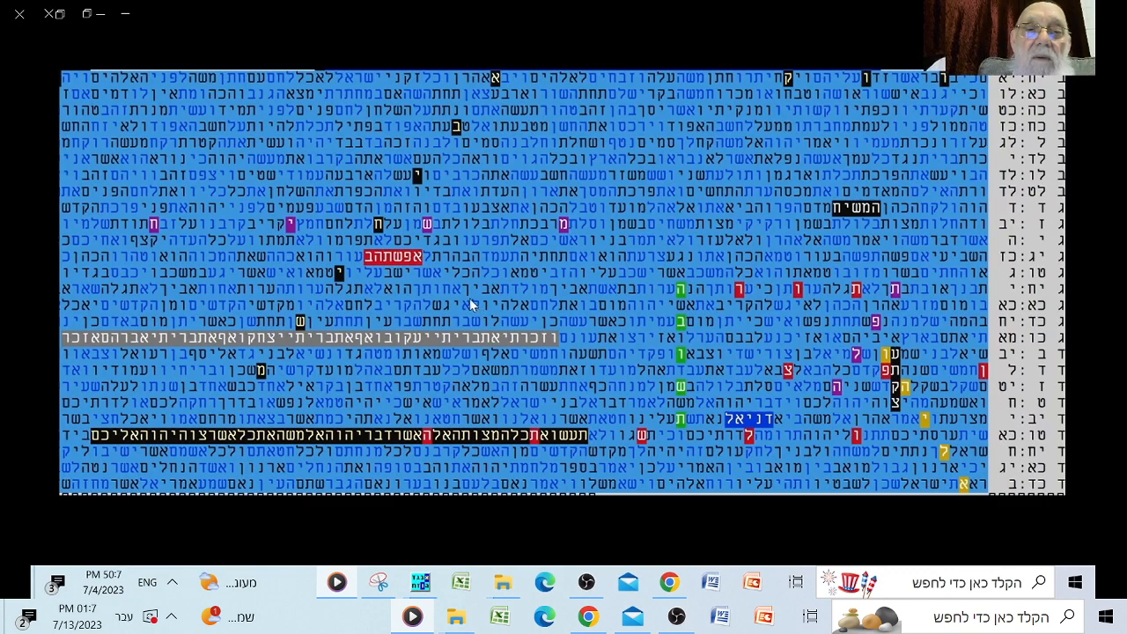
pyautogui.moveTo(484, 256)
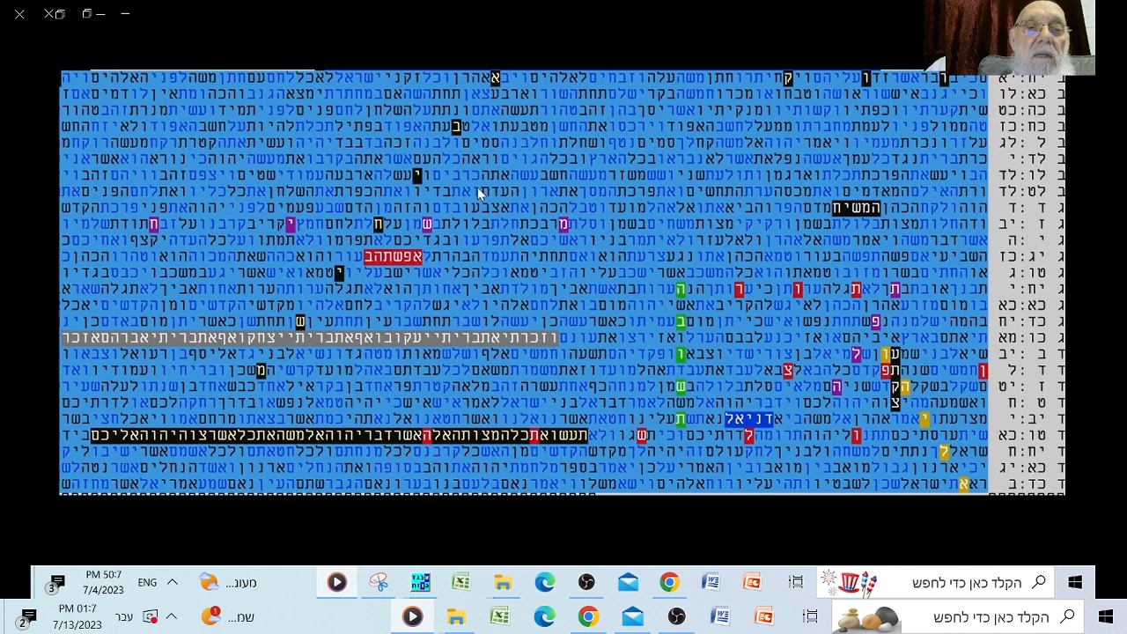
pyautogui.moveTo(447, 268)
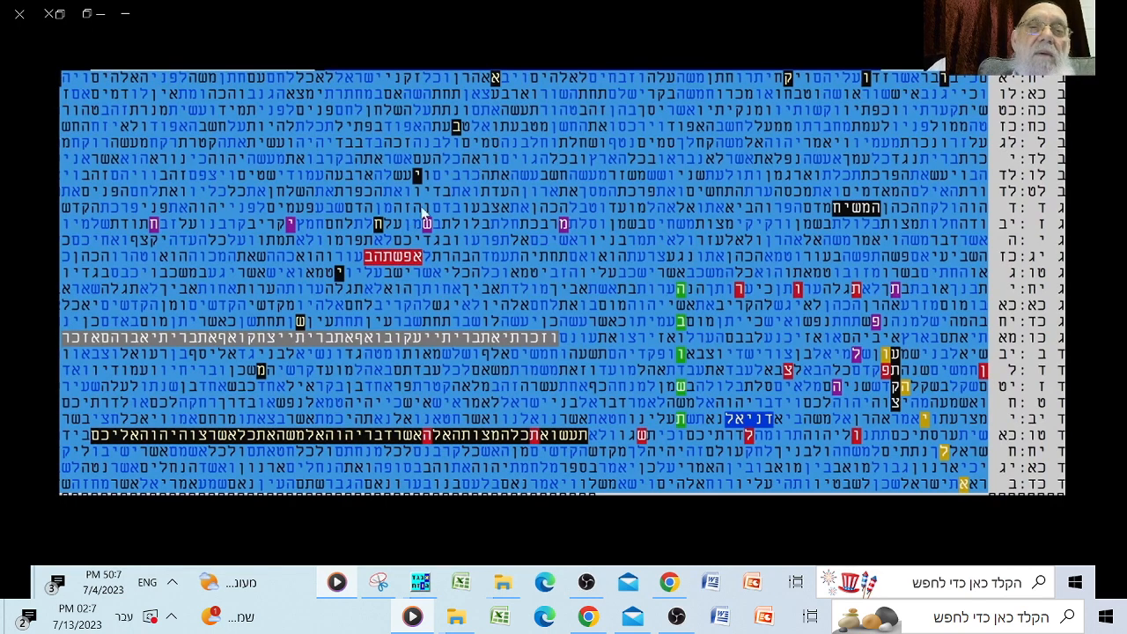
pyautogui.moveTo(444, 260)
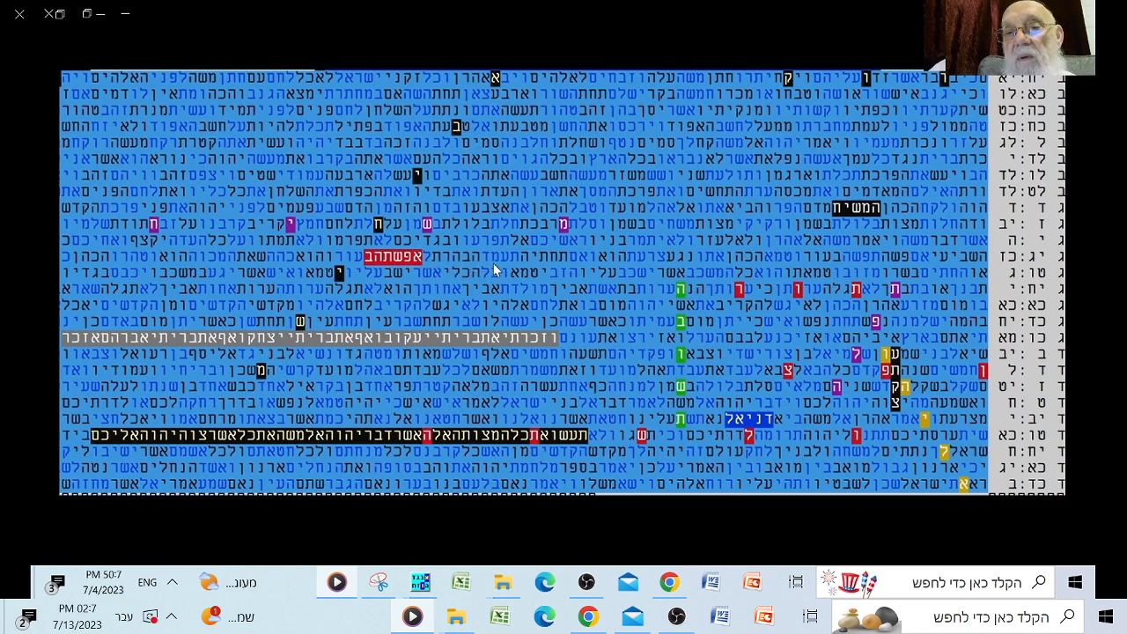
pyautogui.moveTo(642, 271)
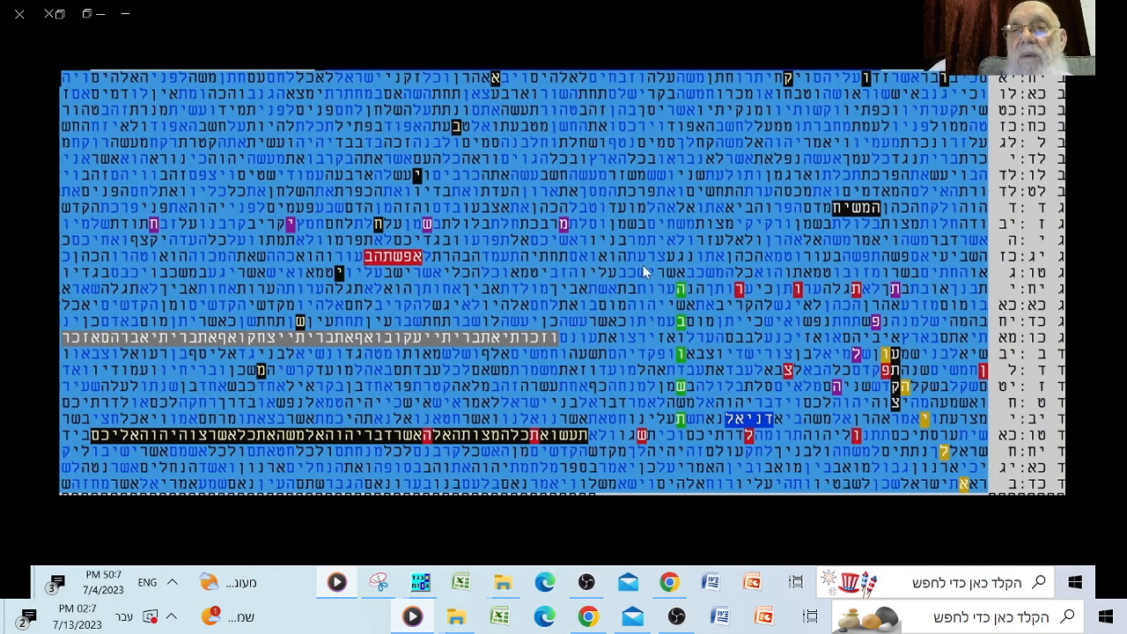
pyautogui.moveTo(778, 331)
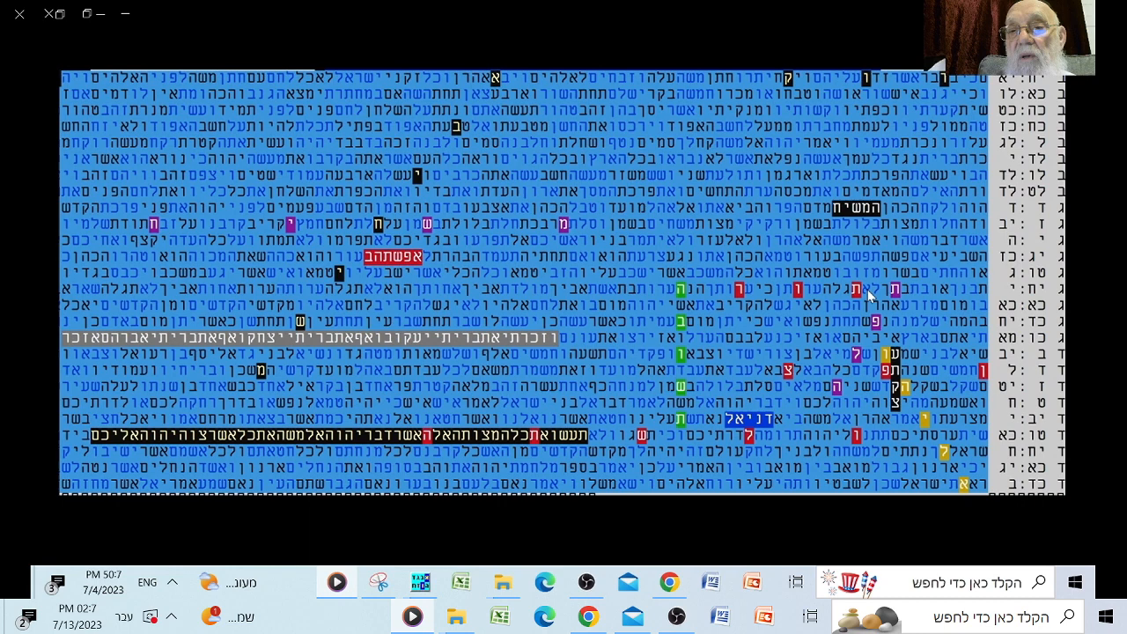
pyautogui.moveTo(884, 447)
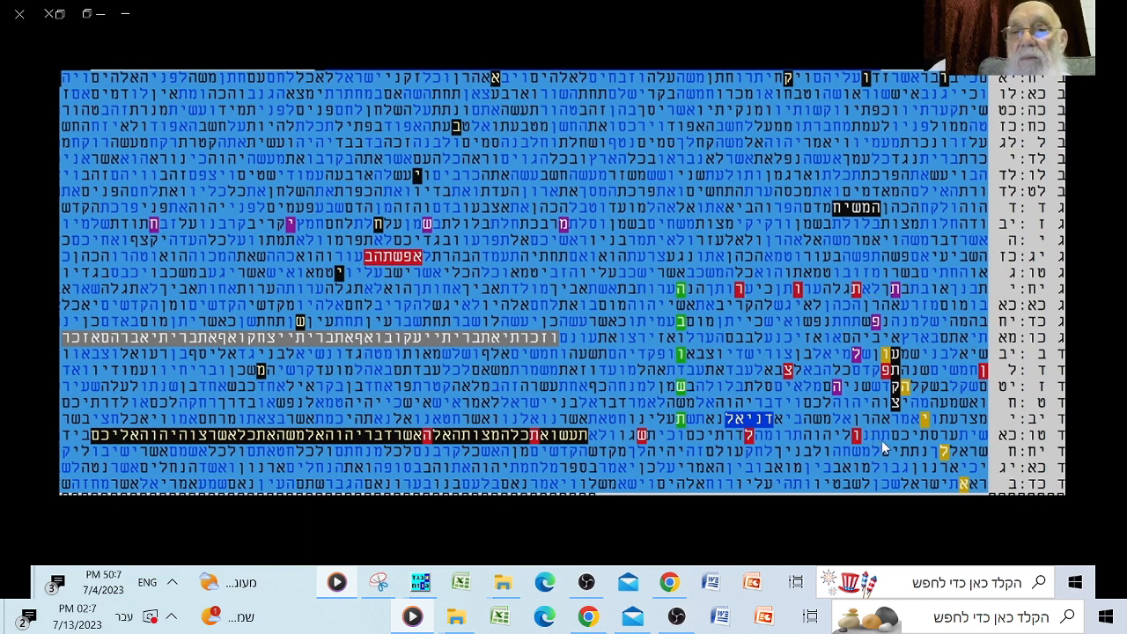
pyautogui.moveTo(897, 379)
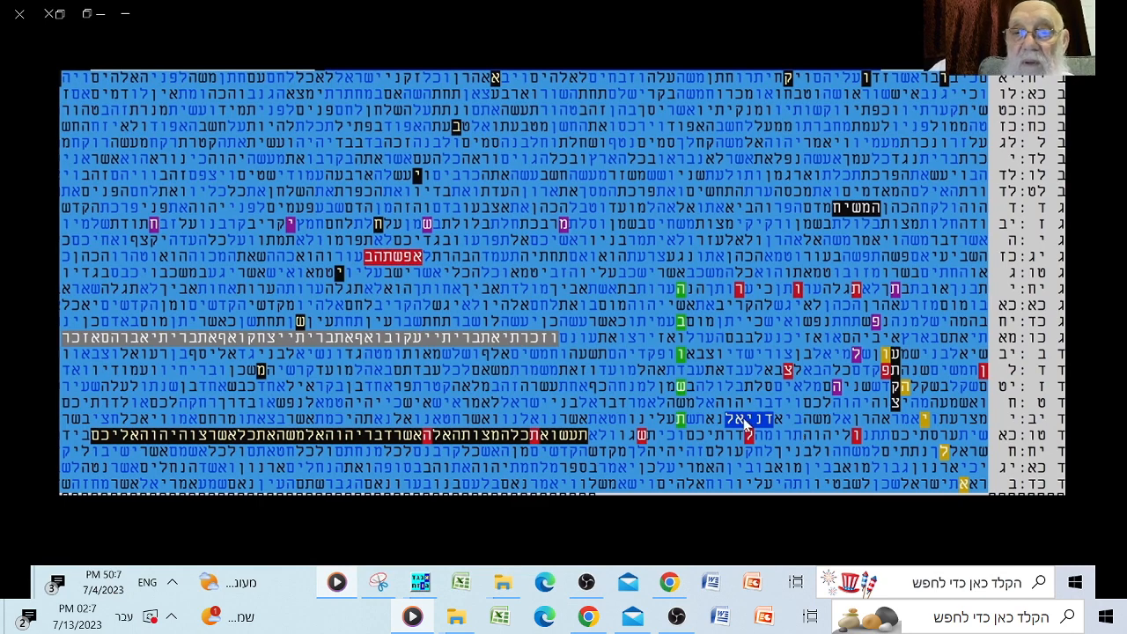
pyautogui.moveTo(824, 443)
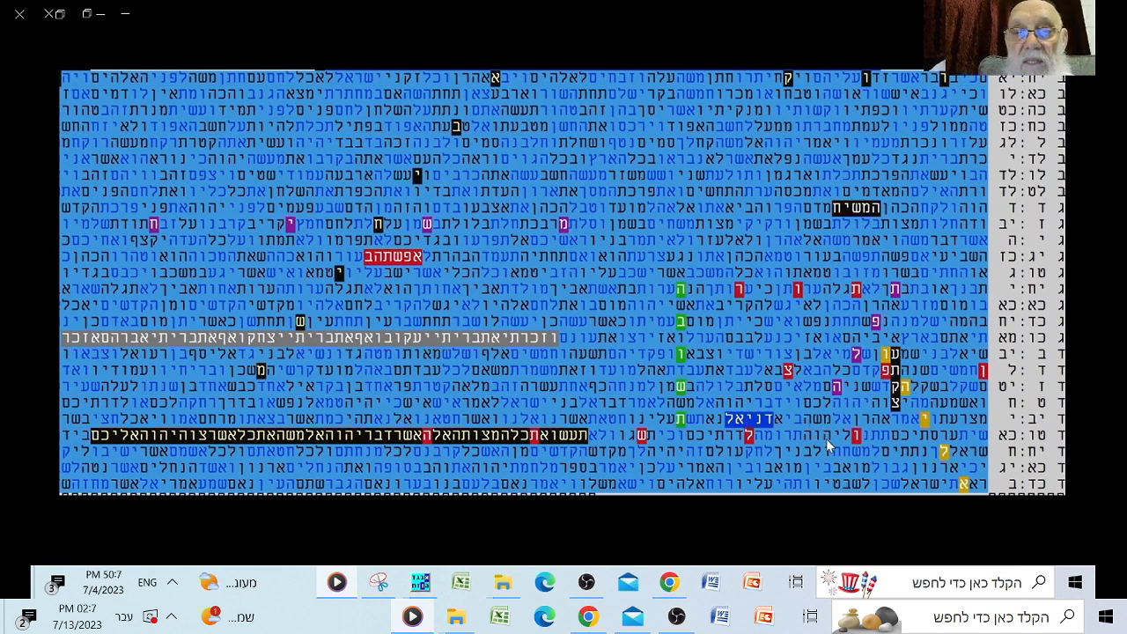
pyautogui.moveTo(924, 476)
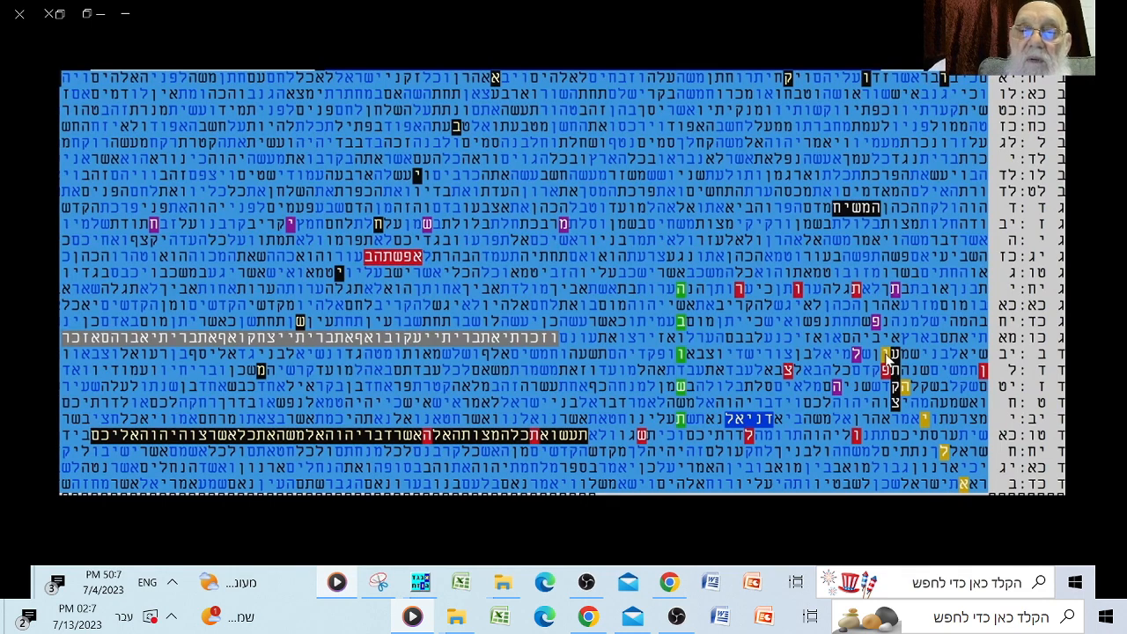
pyautogui.moveTo(766, 454)
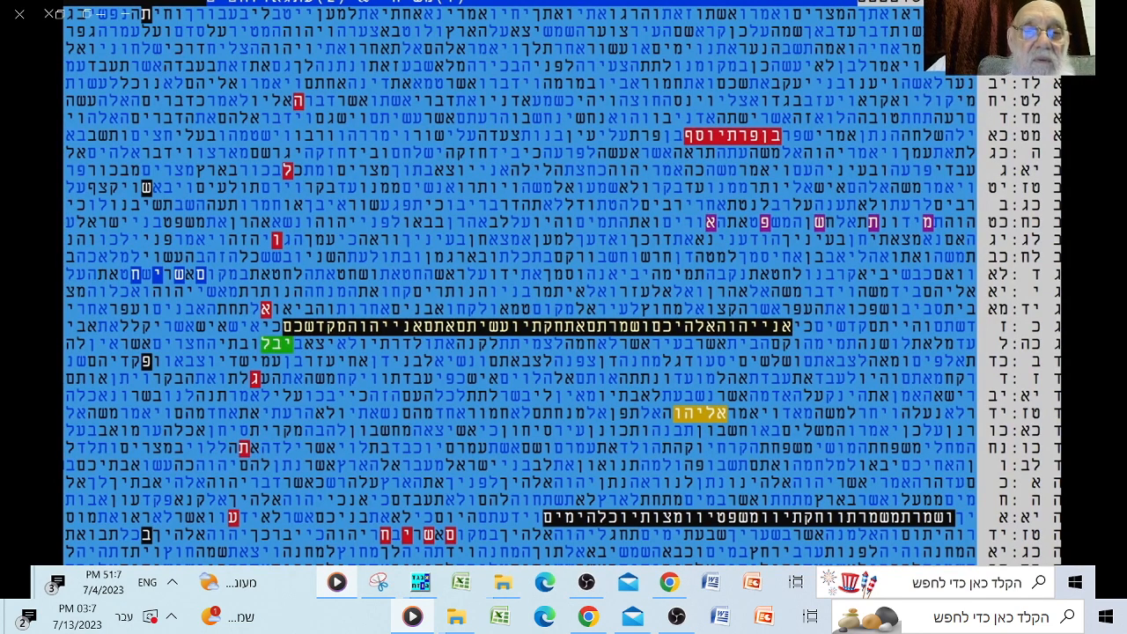
pyautogui.moveTo(373, 454)
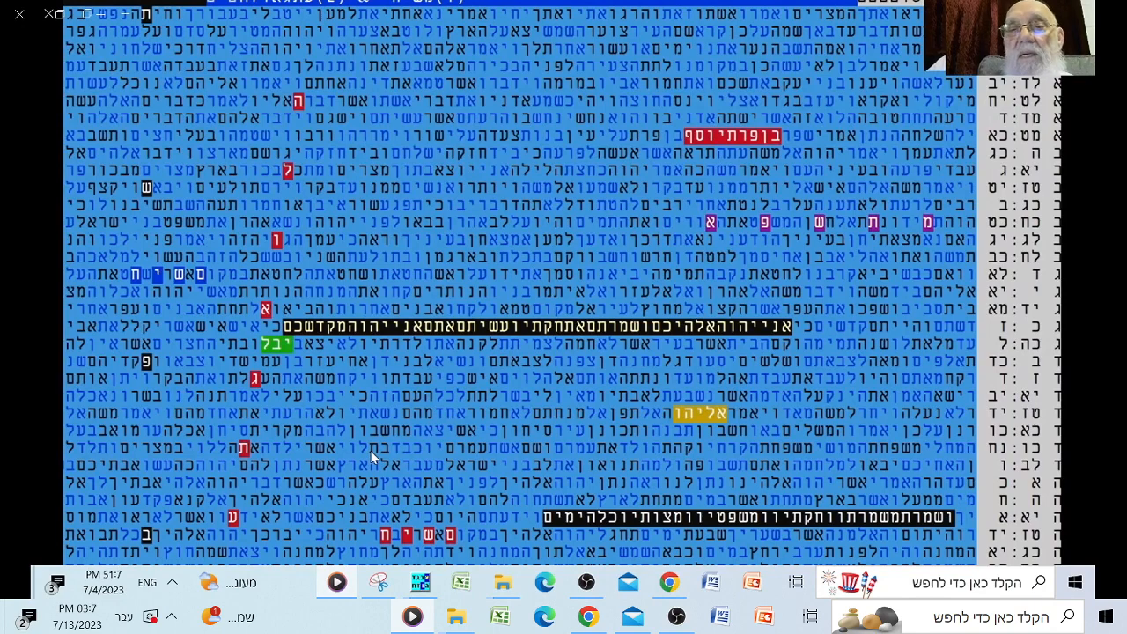
pyautogui.moveTo(348, 169)
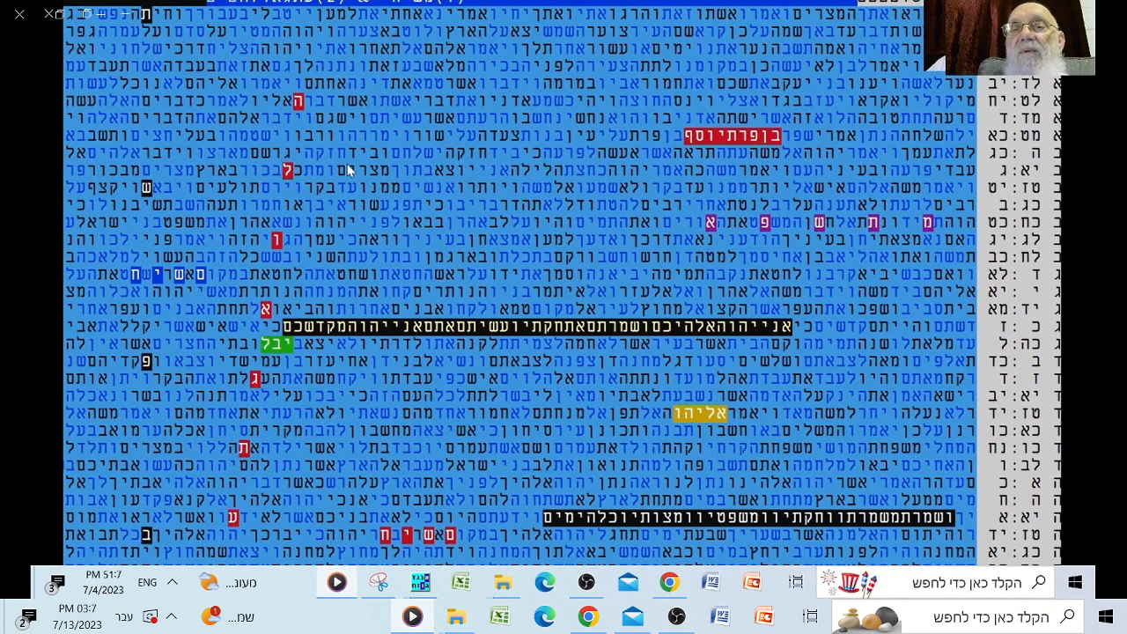
pyautogui.moveTo(321, 307)
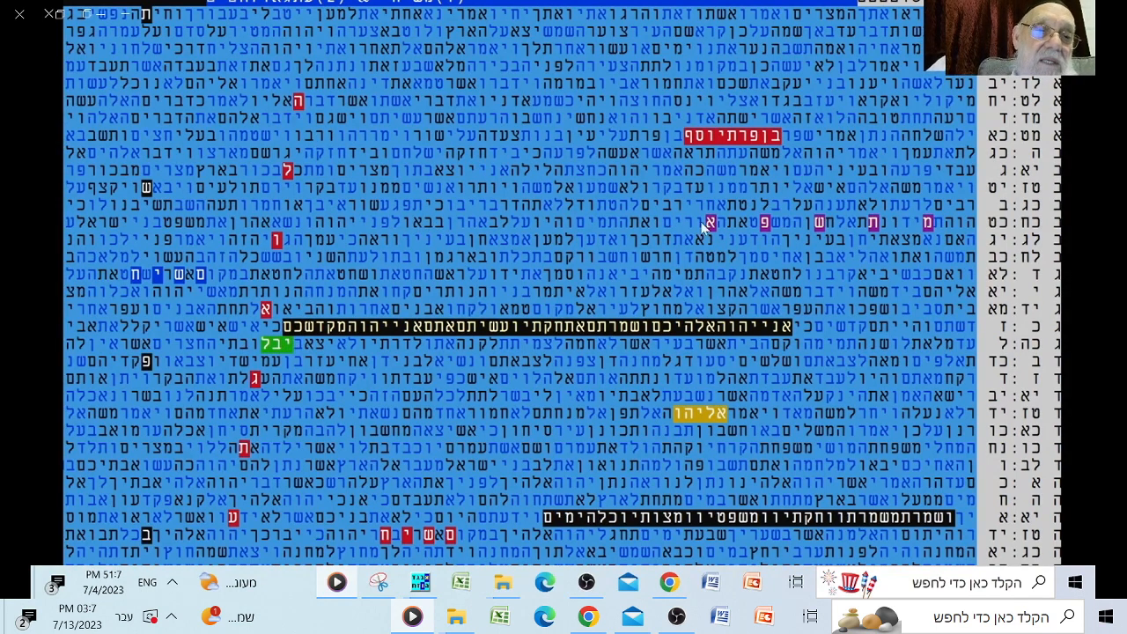
pyautogui.moveTo(723, 231)
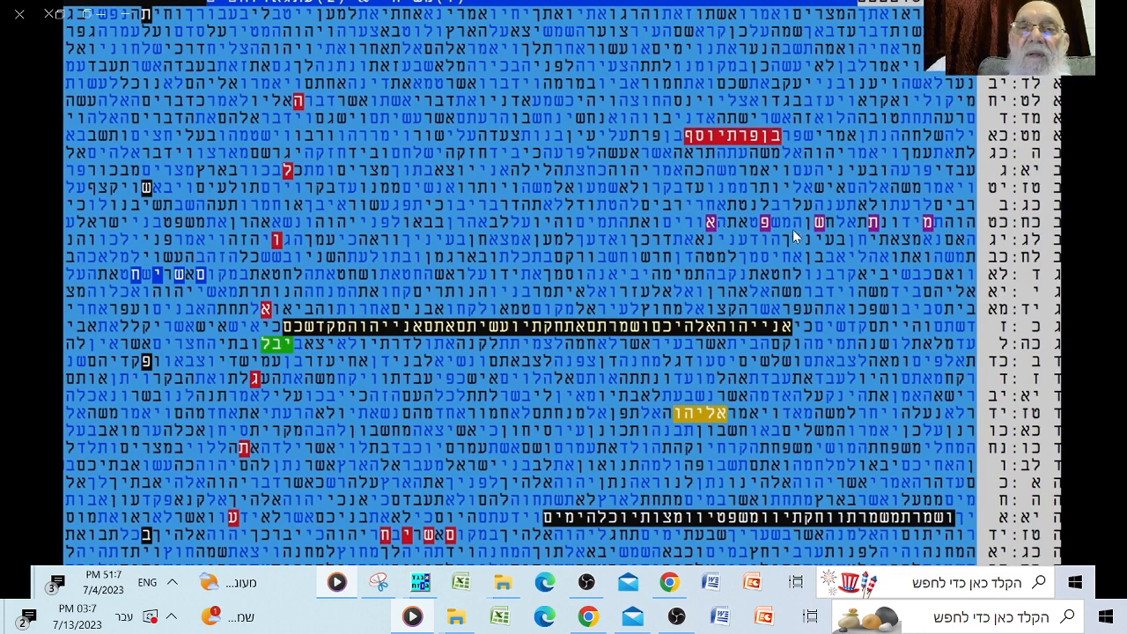
pyautogui.moveTo(391, 185)
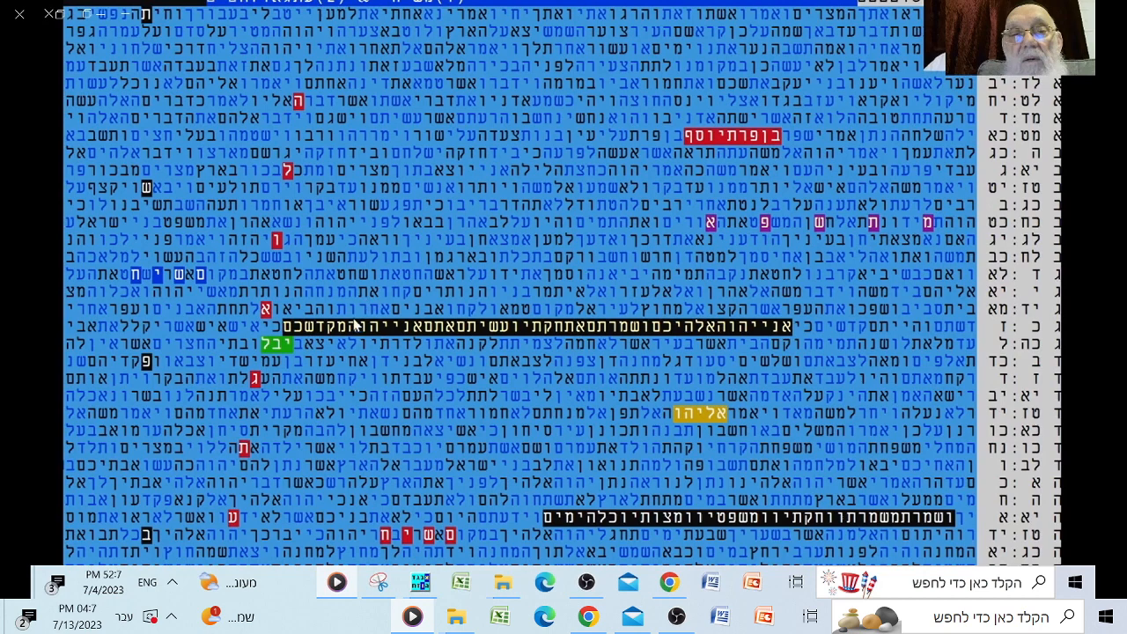
pyautogui.moveTo(296, 361)
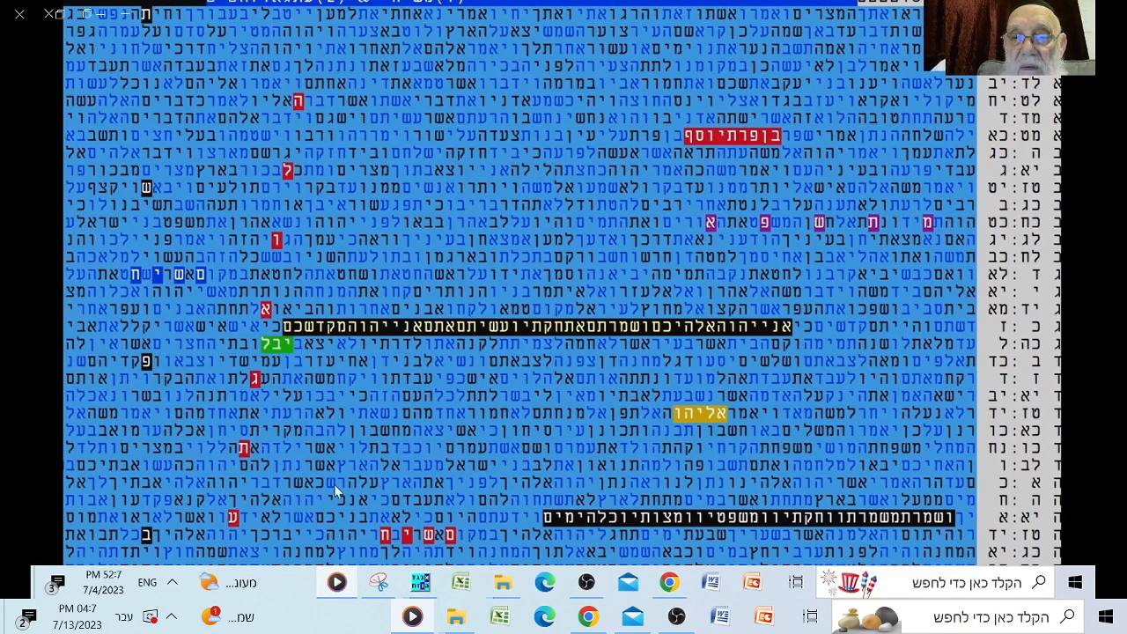
pyautogui.moveTo(296, 257)
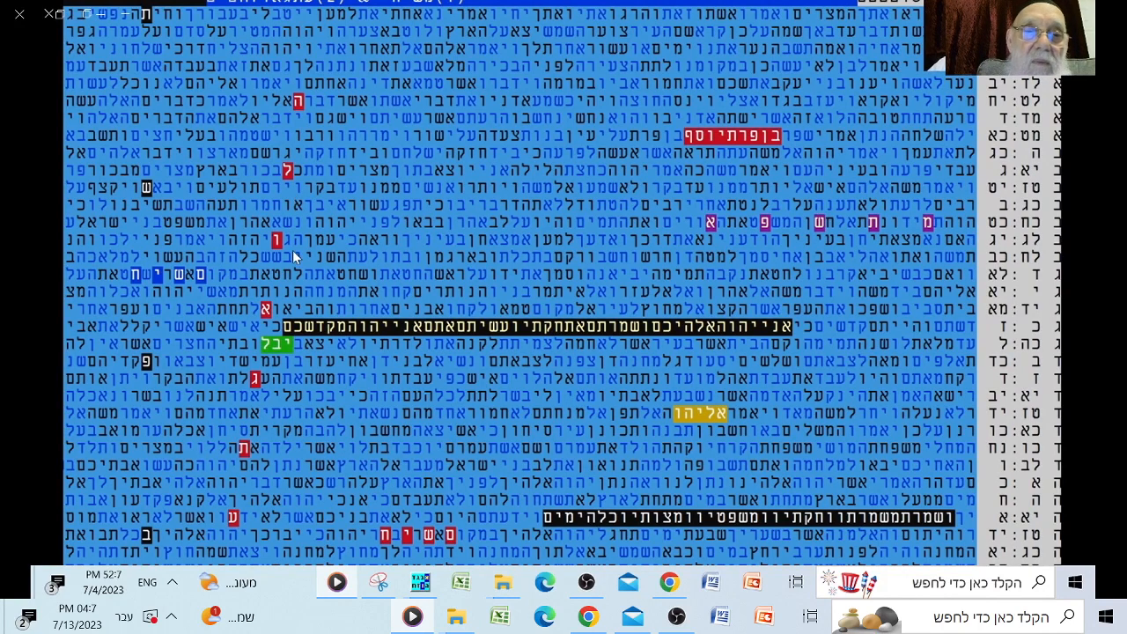
pyautogui.moveTo(398, 331)
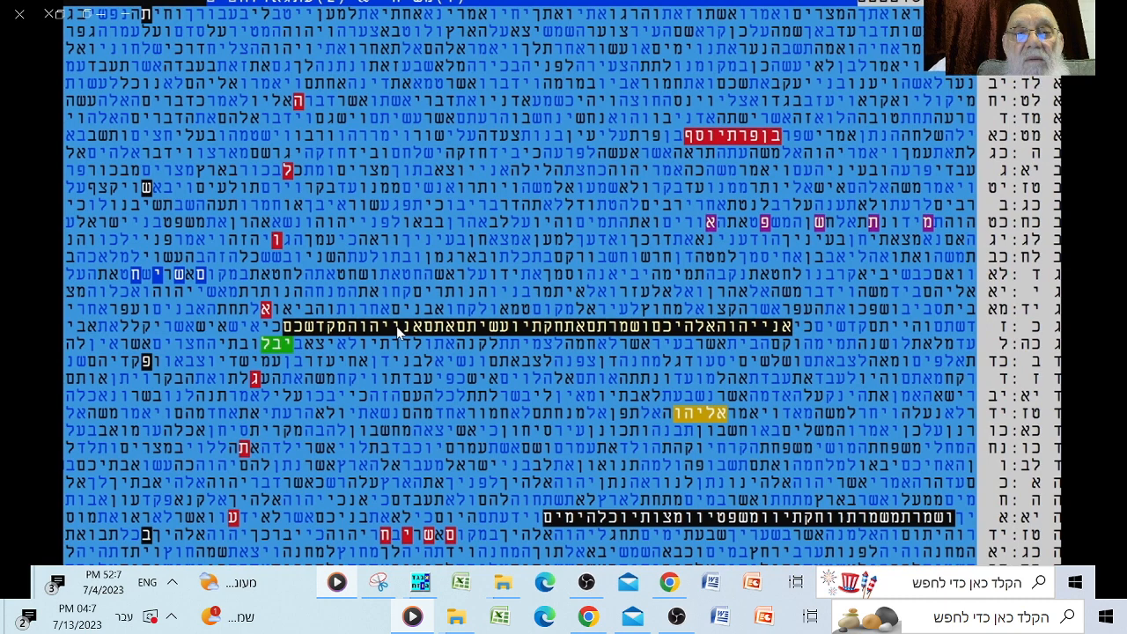
pyautogui.moveTo(876, 233)
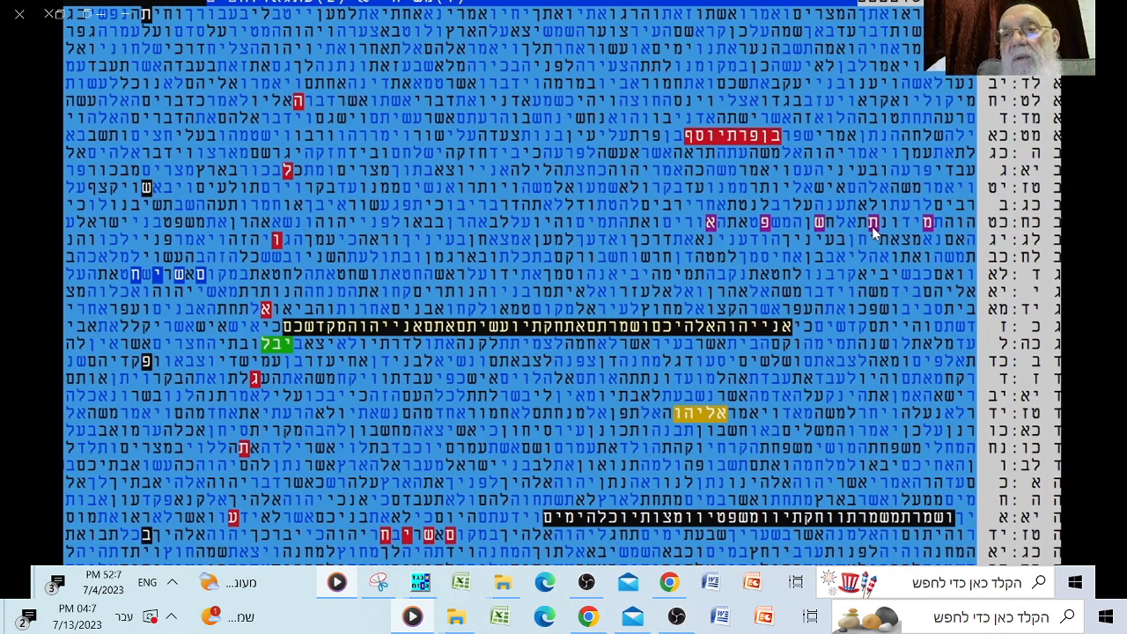
pyautogui.moveTo(369, 158)
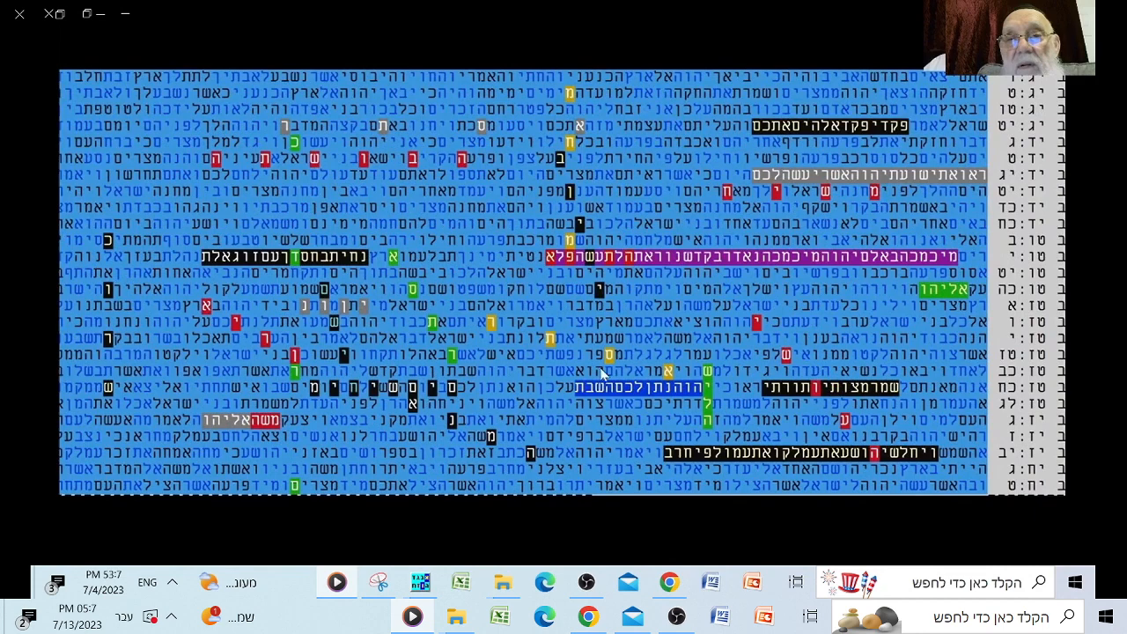
pyautogui.moveTo(697, 352)
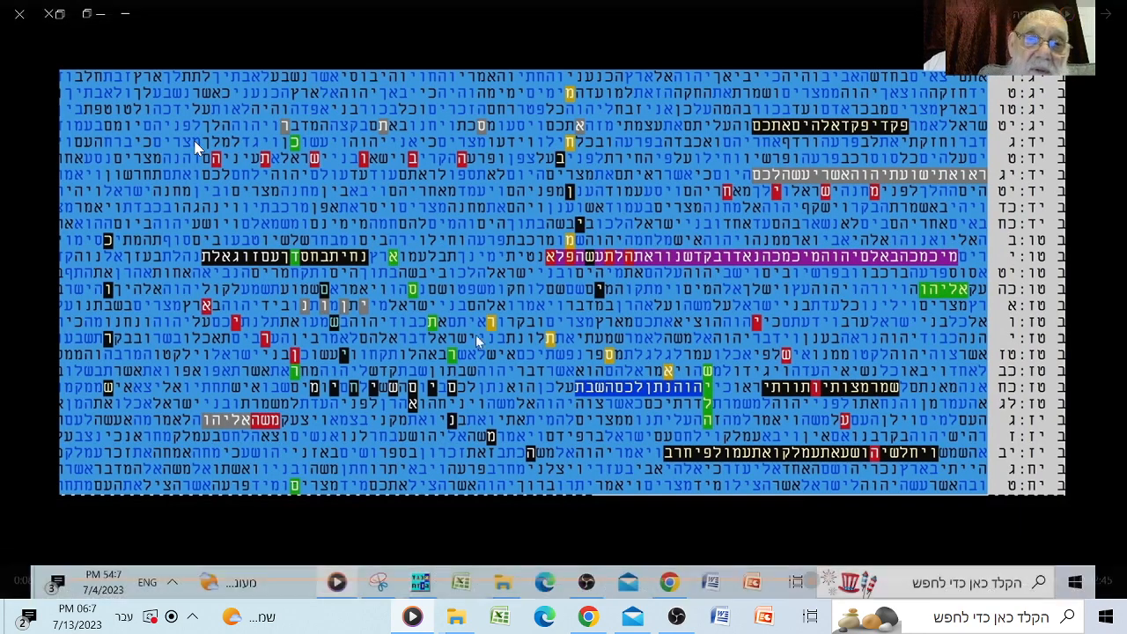
pyautogui.moveTo(403, 240)
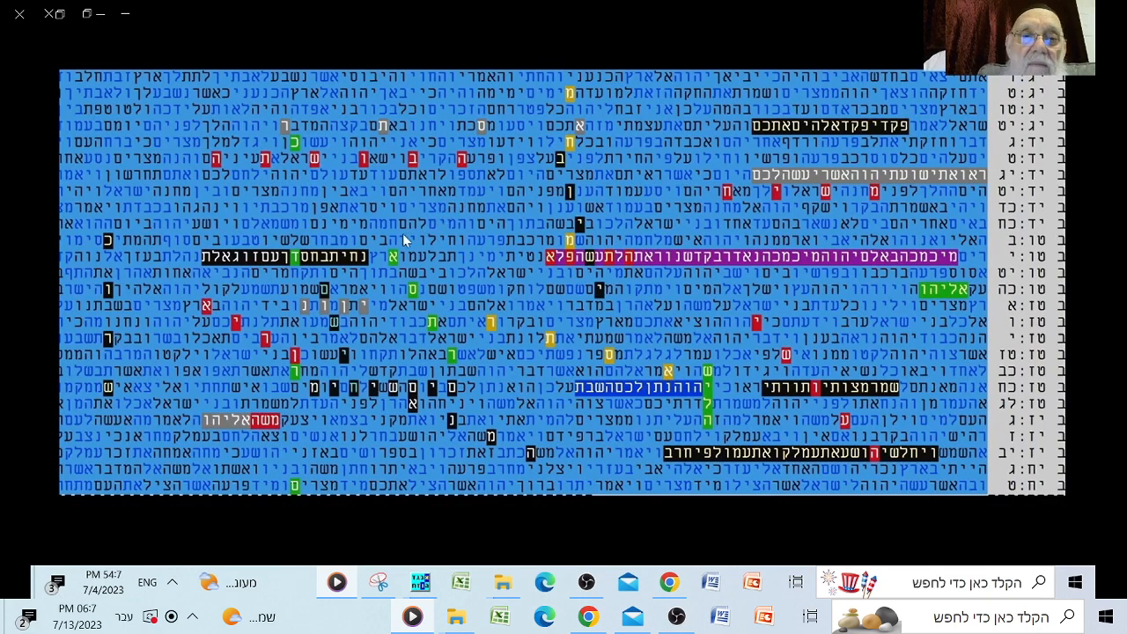
pyautogui.moveTo(536, 270)
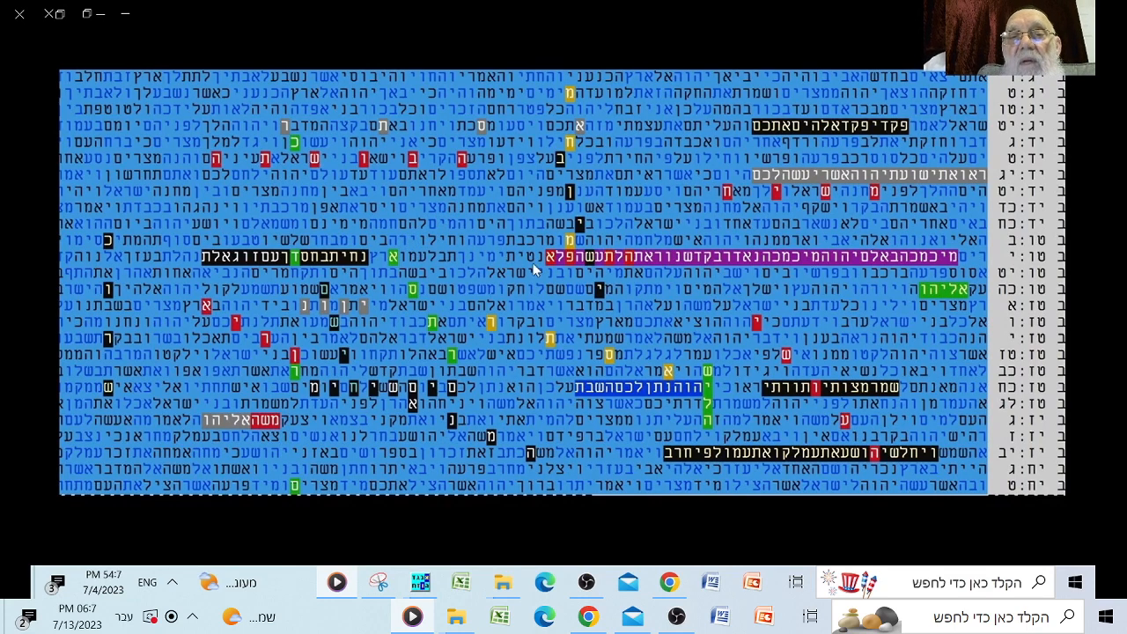
pyautogui.moveTo(484, 271)
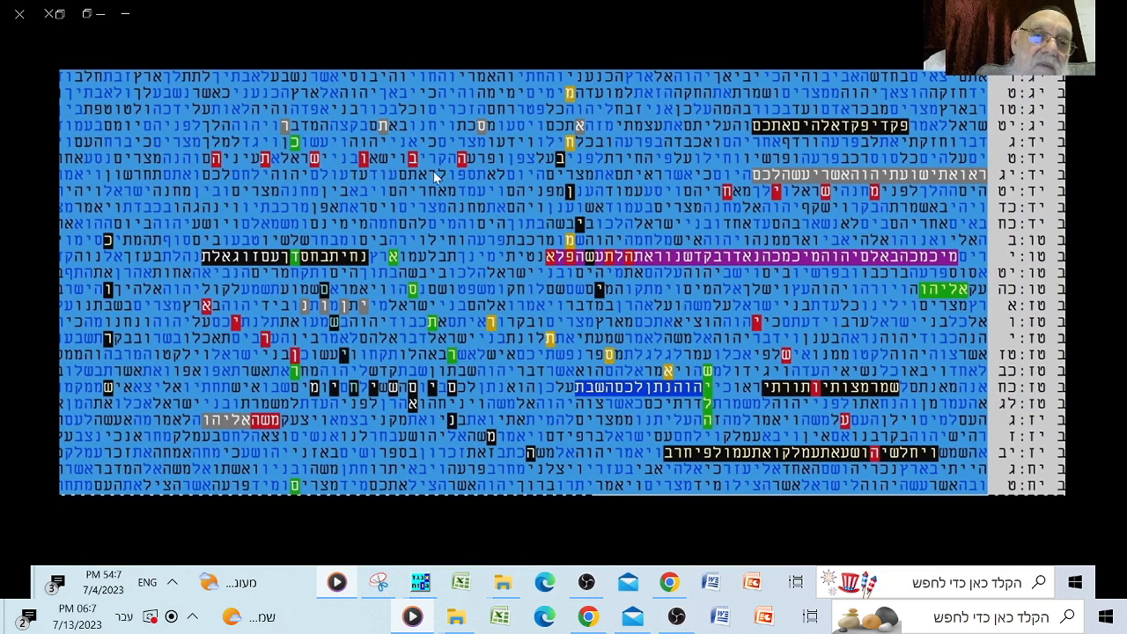
pyautogui.moveTo(542, 176)
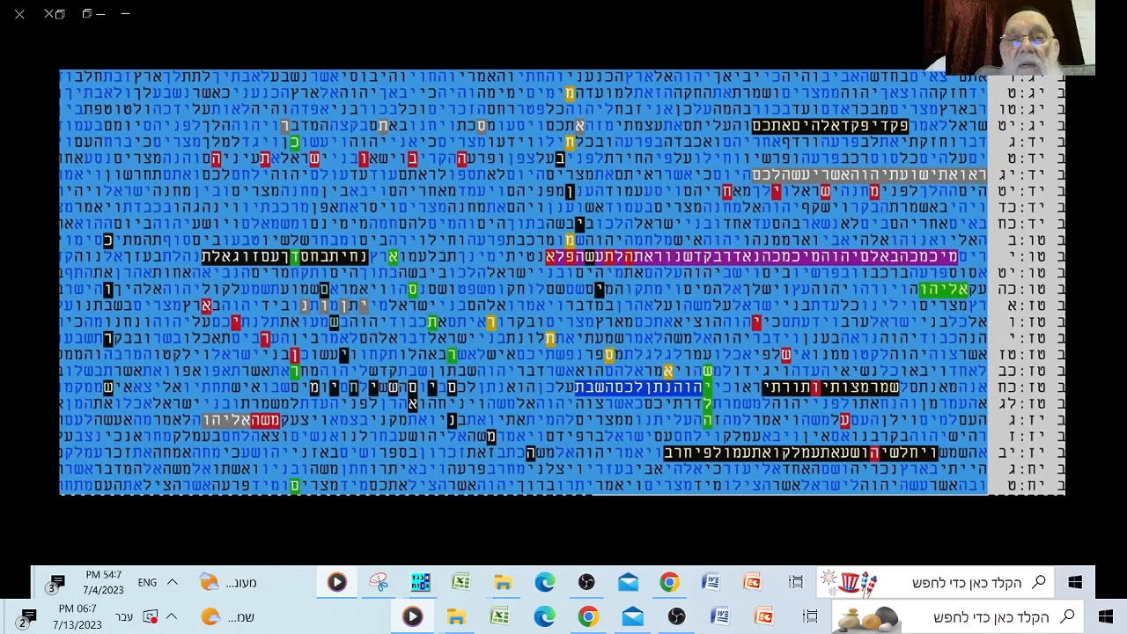
pyautogui.moveTo(447, 176)
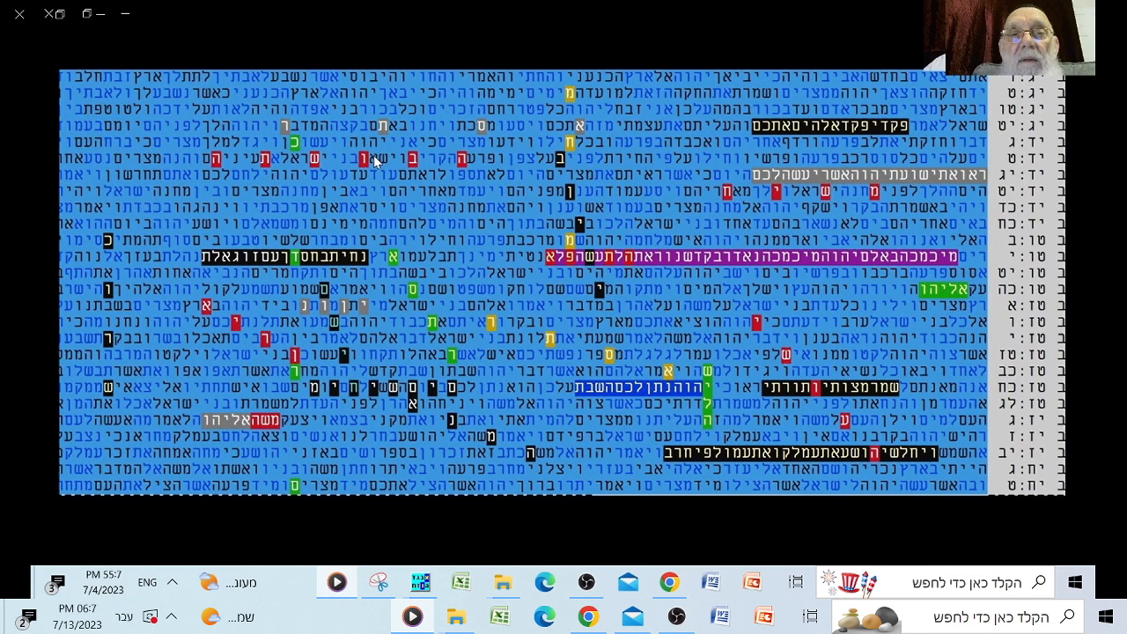
pyautogui.moveTo(481, 227)
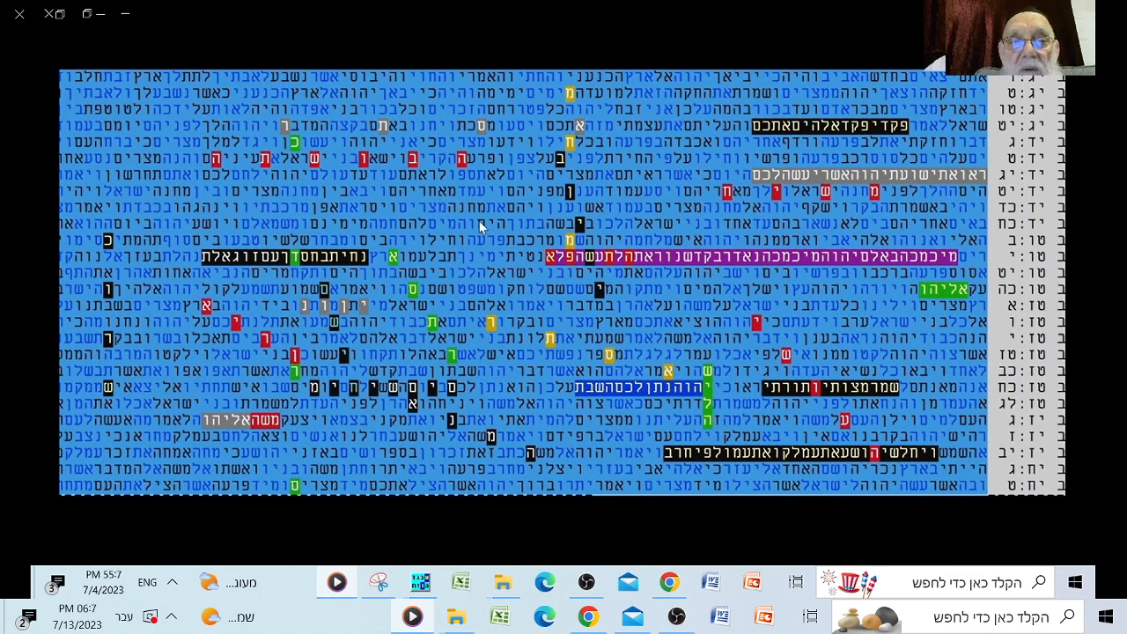
pyautogui.moveTo(550, 173)
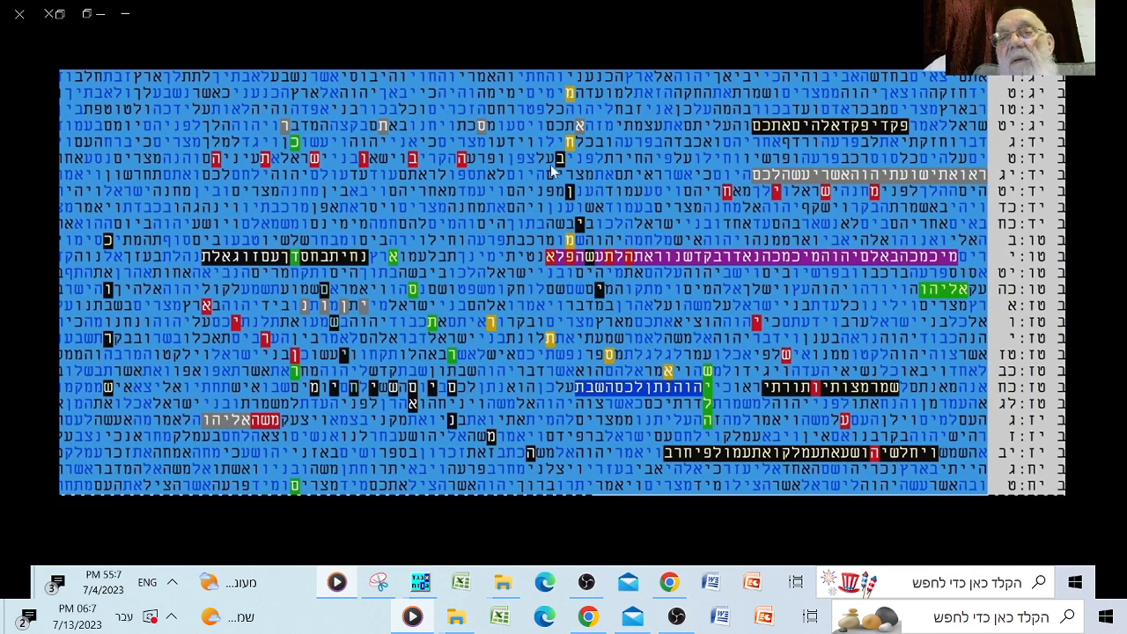
pyautogui.moveTo(396, 268)
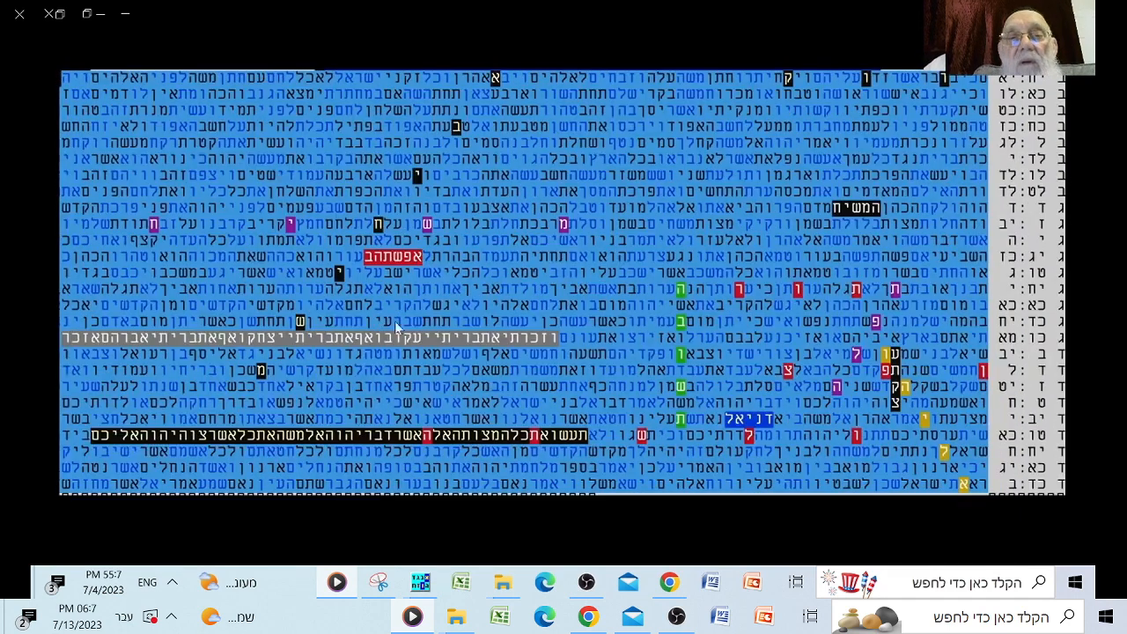
pyautogui.moveTo(539, 370)
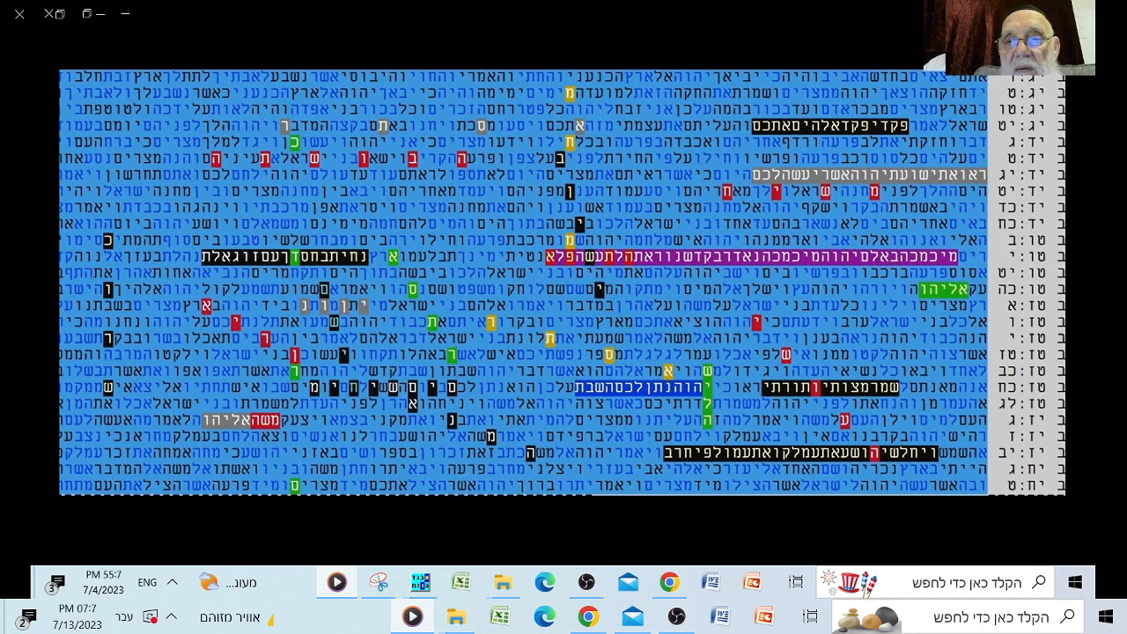
pyautogui.moveTo(557, 384)
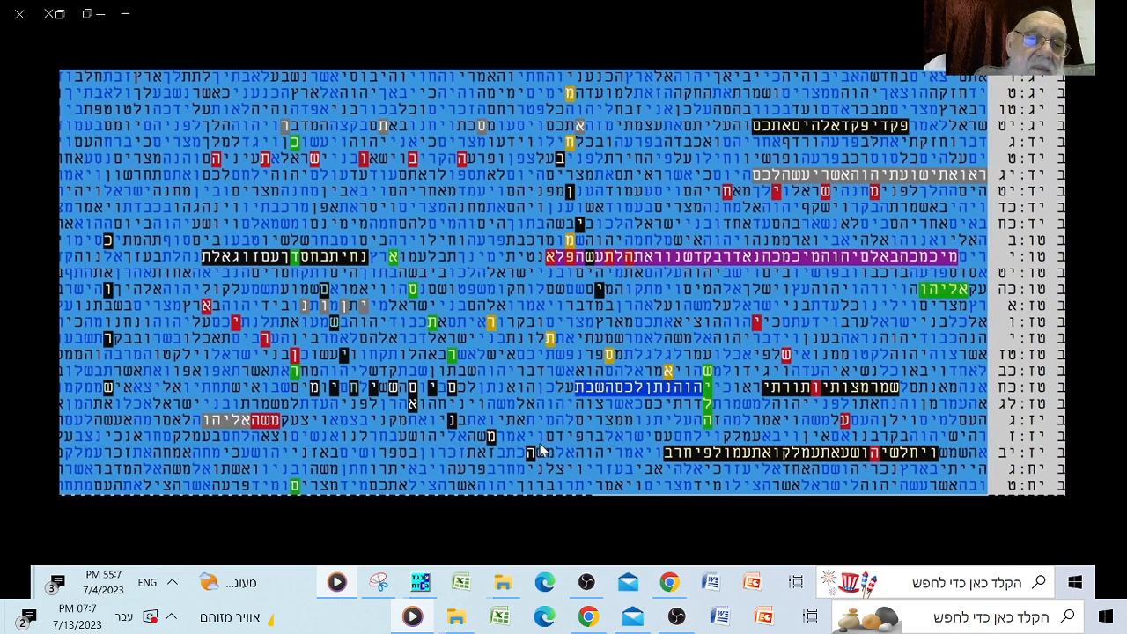
pyautogui.moveTo(854, 290)
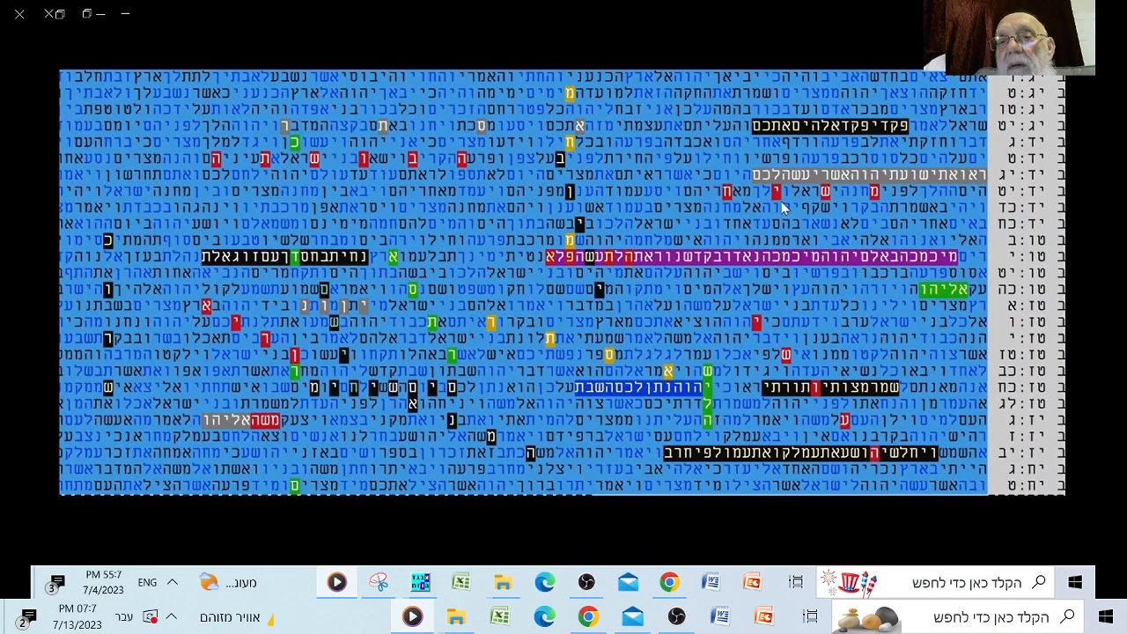
pyautogui.moveTo(726, 179)
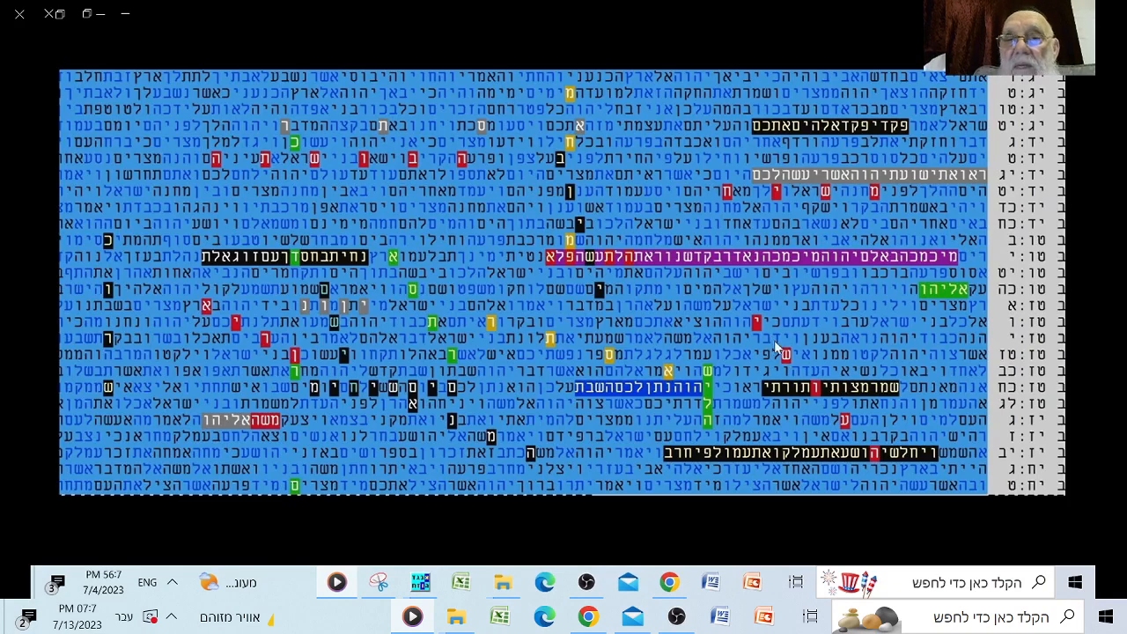
pyautogui.moveTo(782, 310)
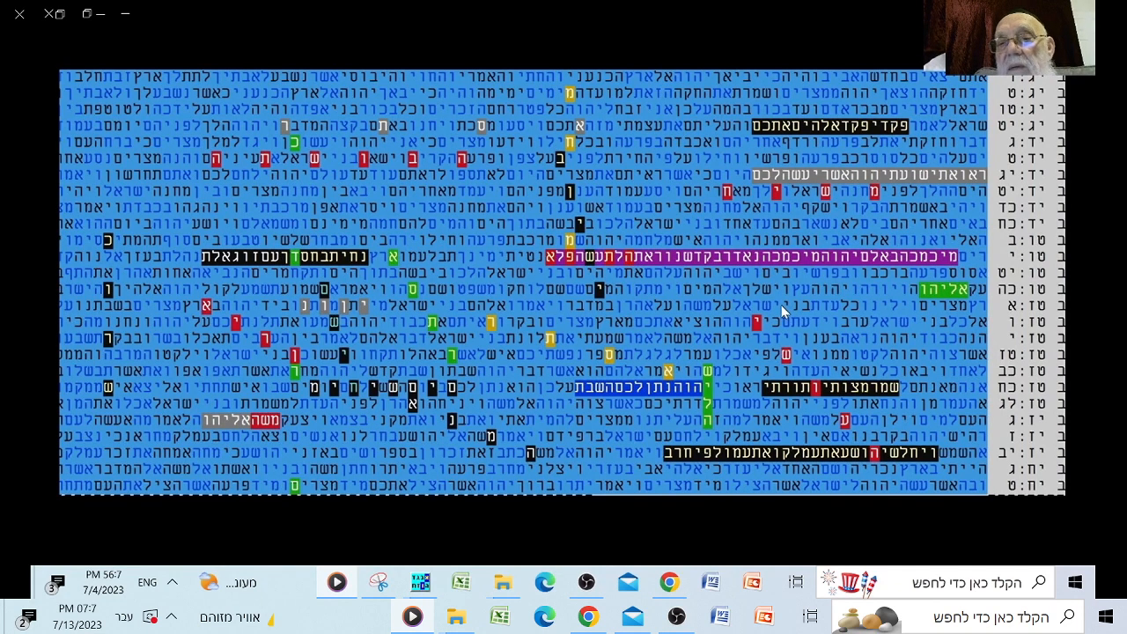
pyautogui.moveTo(875, 221)
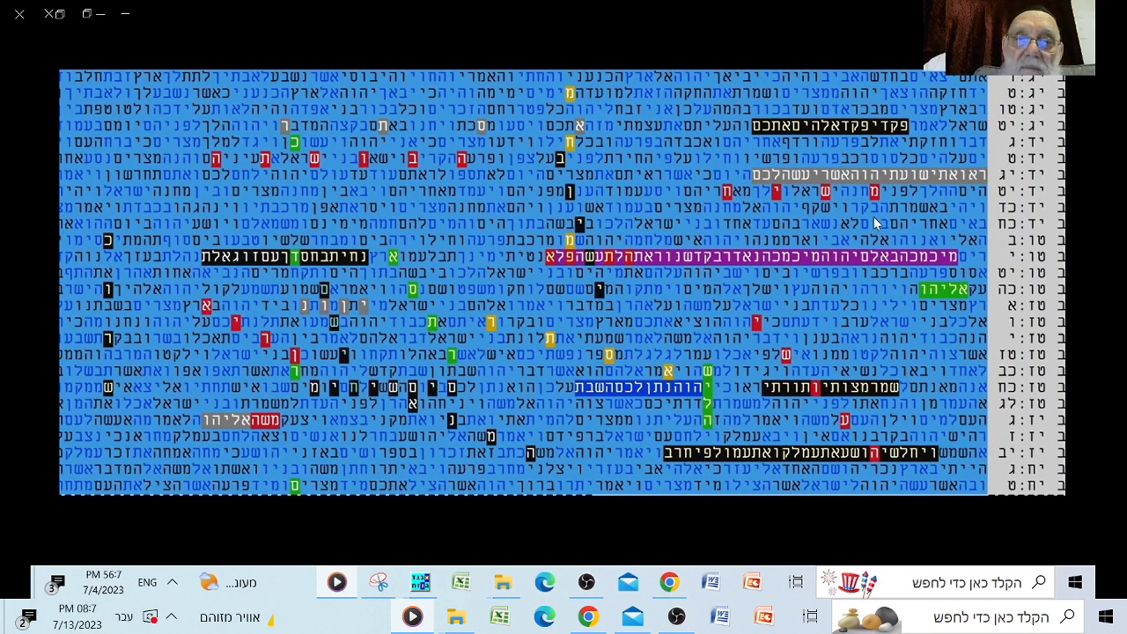
pyautogui.moveTo(873, 157)
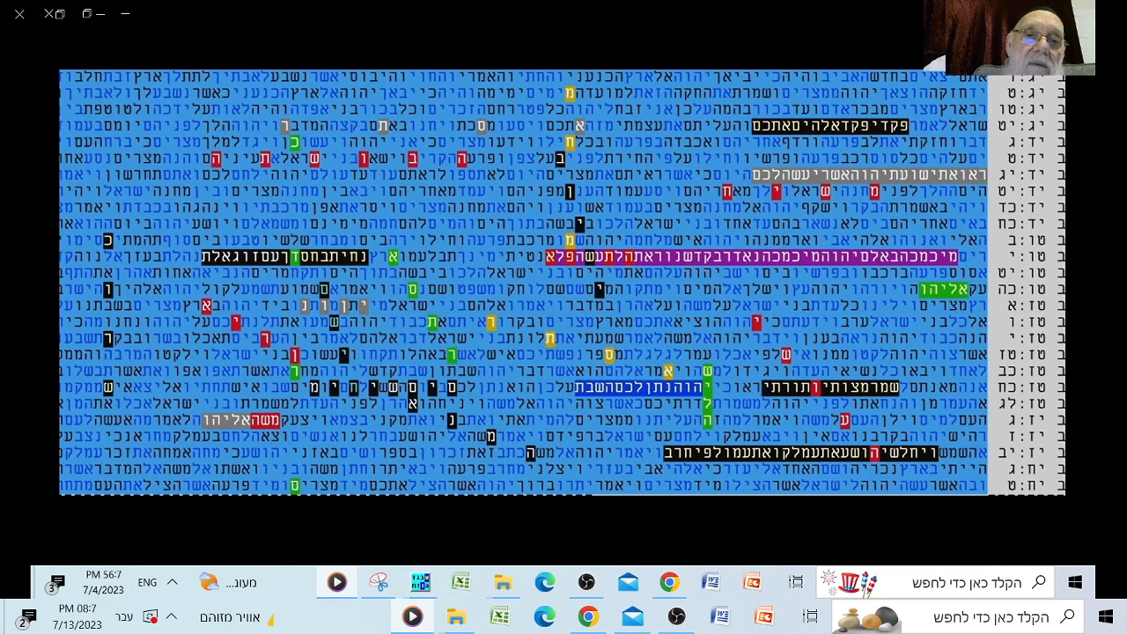
pyautogui.moveTo(852, 145)
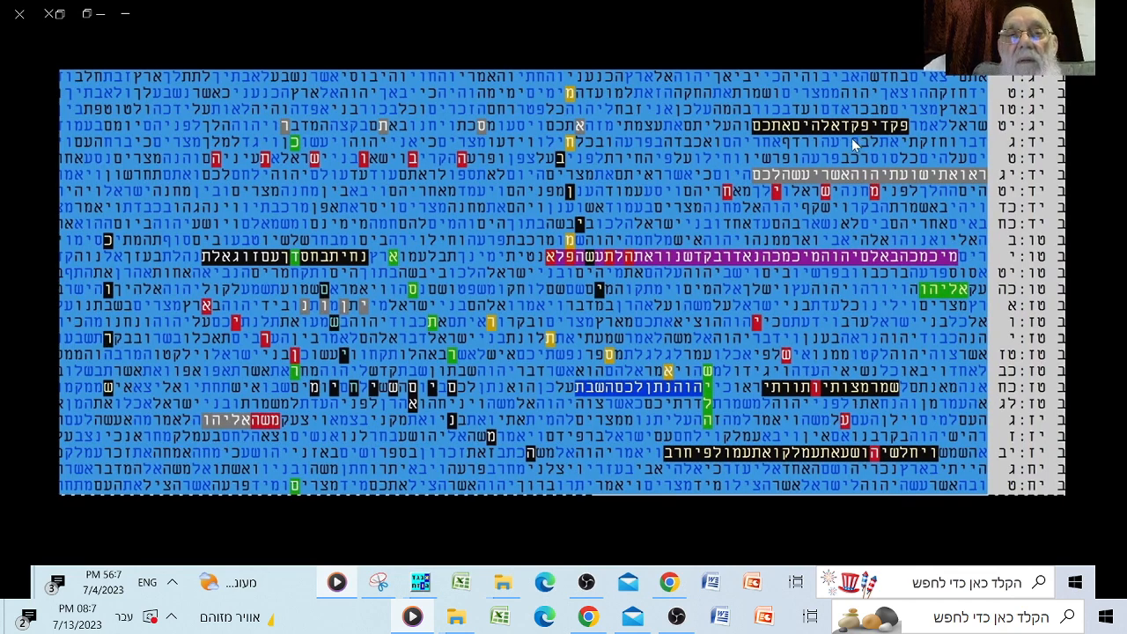
pyautogui.moveTo(831, 145)
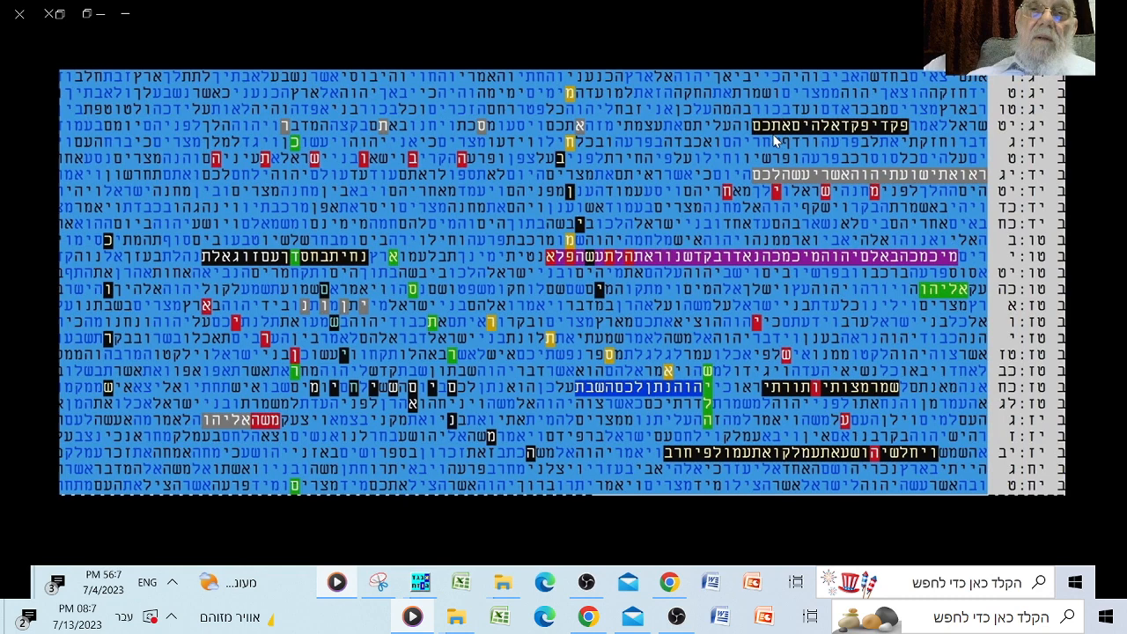
pyautogui.moveTo(989, 126)
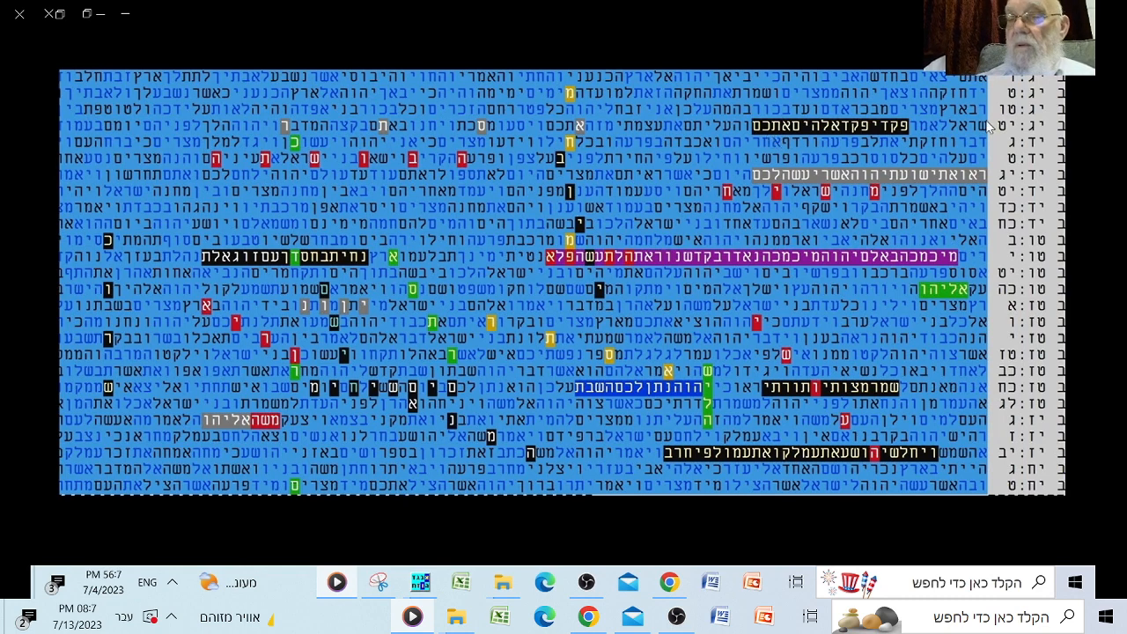